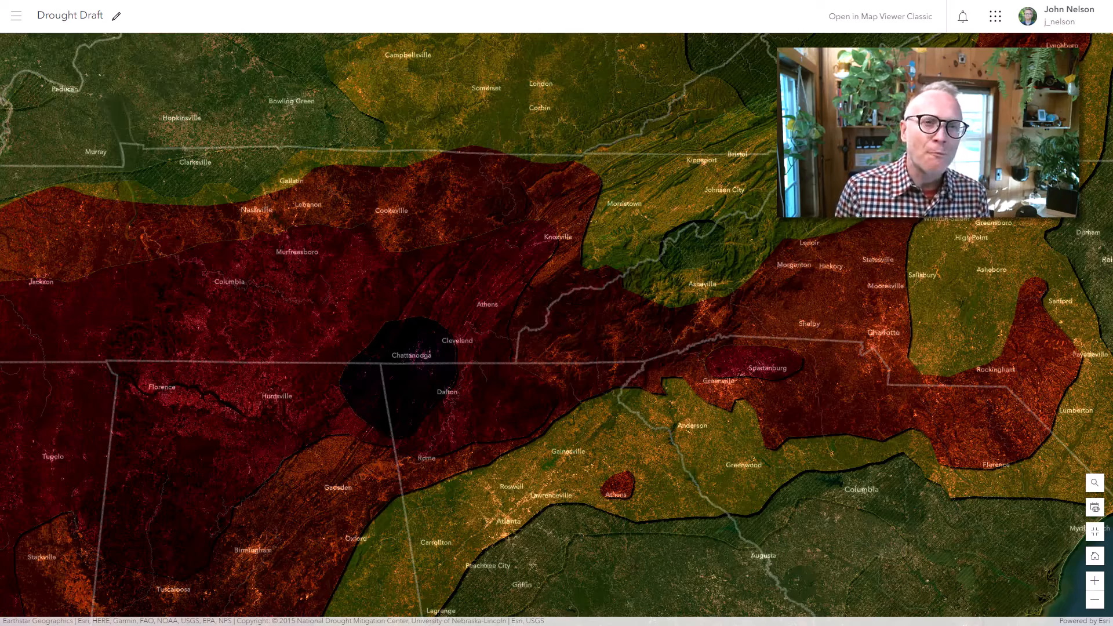
- Pan across the Drought Draft map before starting a new Untitled map over Imagery
scroll(down, 3)
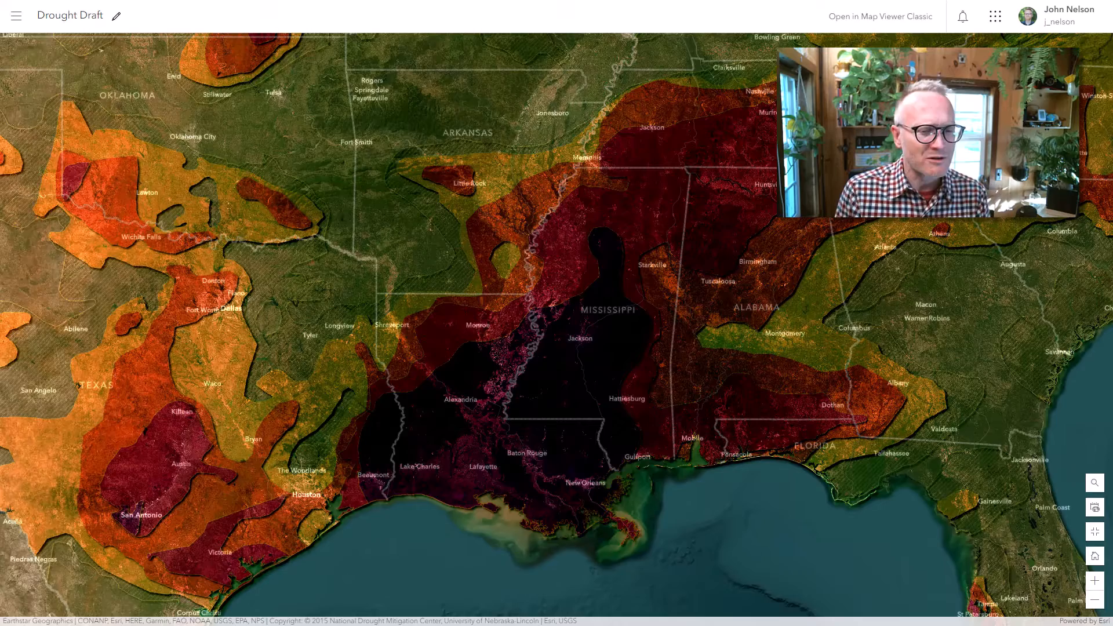
scroll(down, 3)
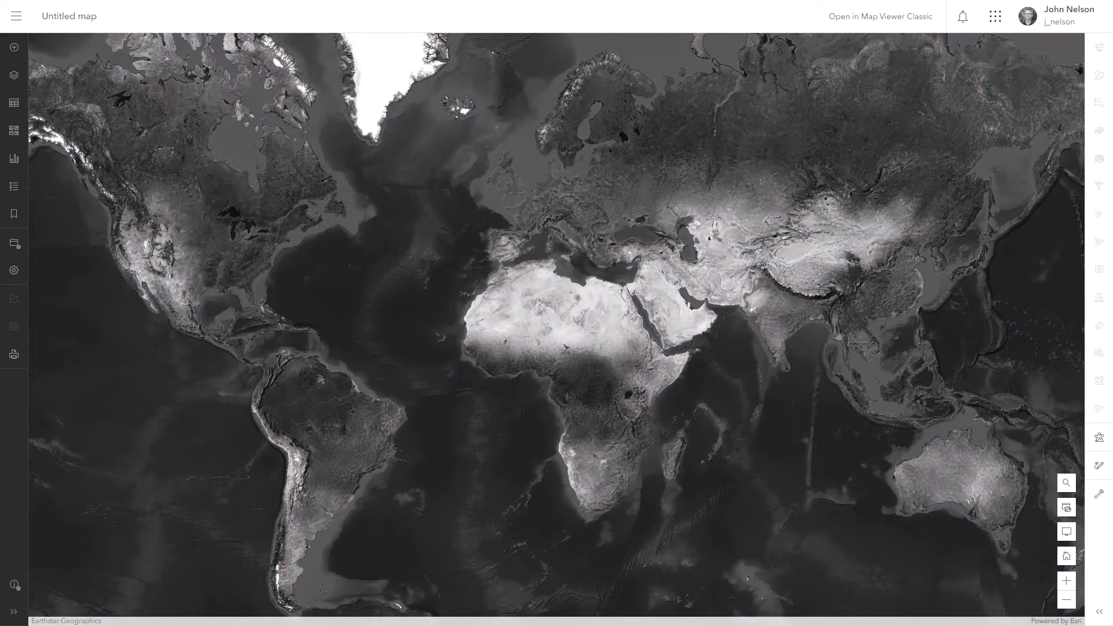
- Show the basemap gallery from the left toolbar, with Imagery as the current basemap
click(13, 243)
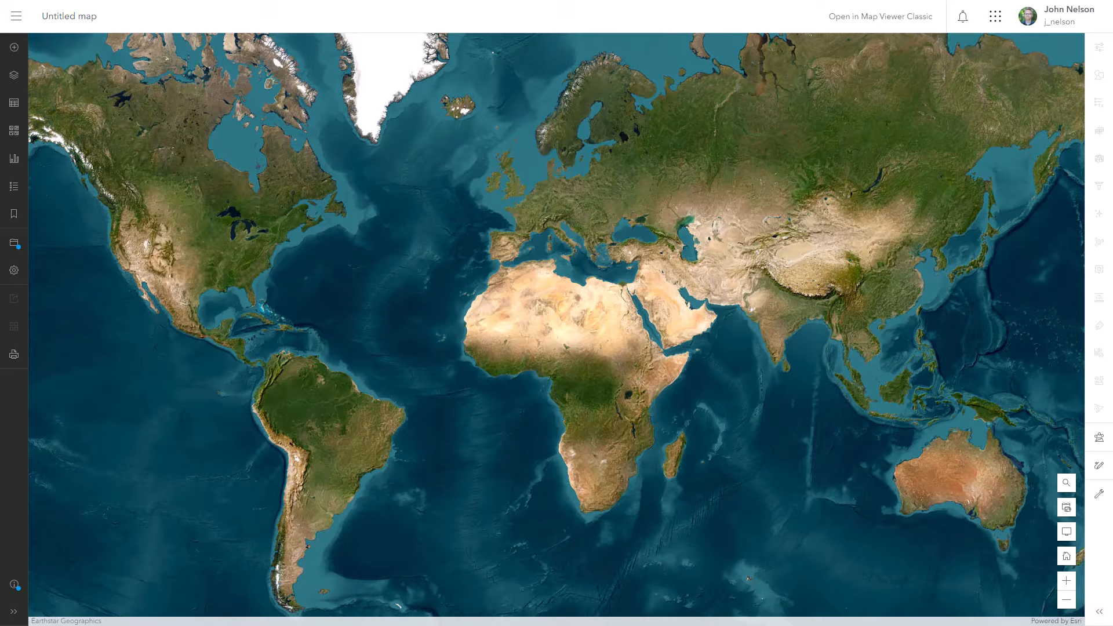
mouse_move(433, 298)
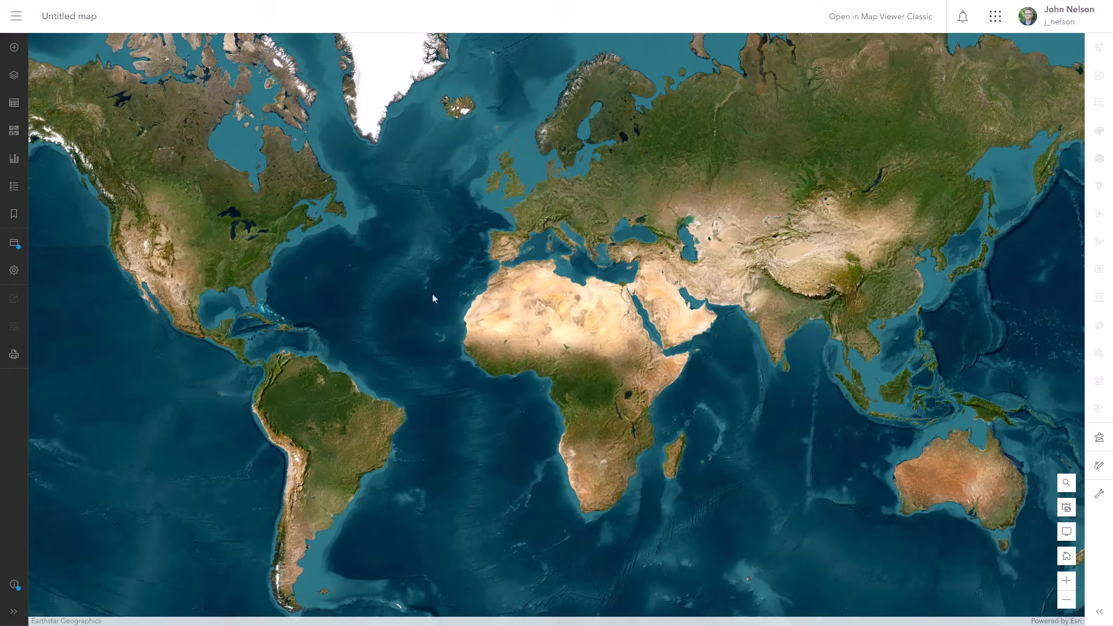
mouse_move(382, 269)
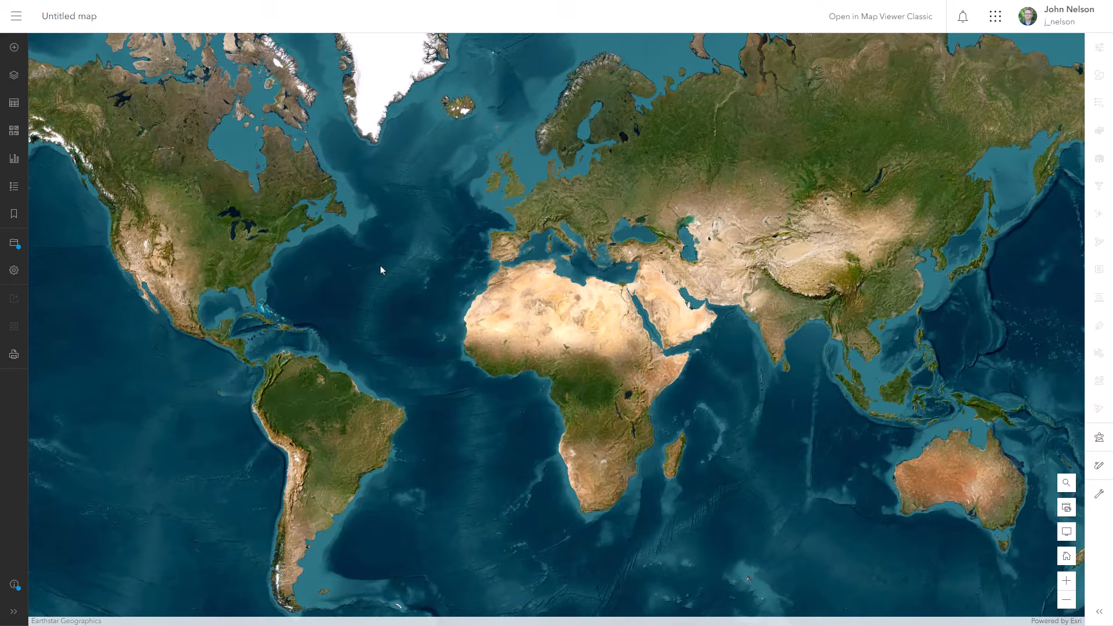
click(13, 130)
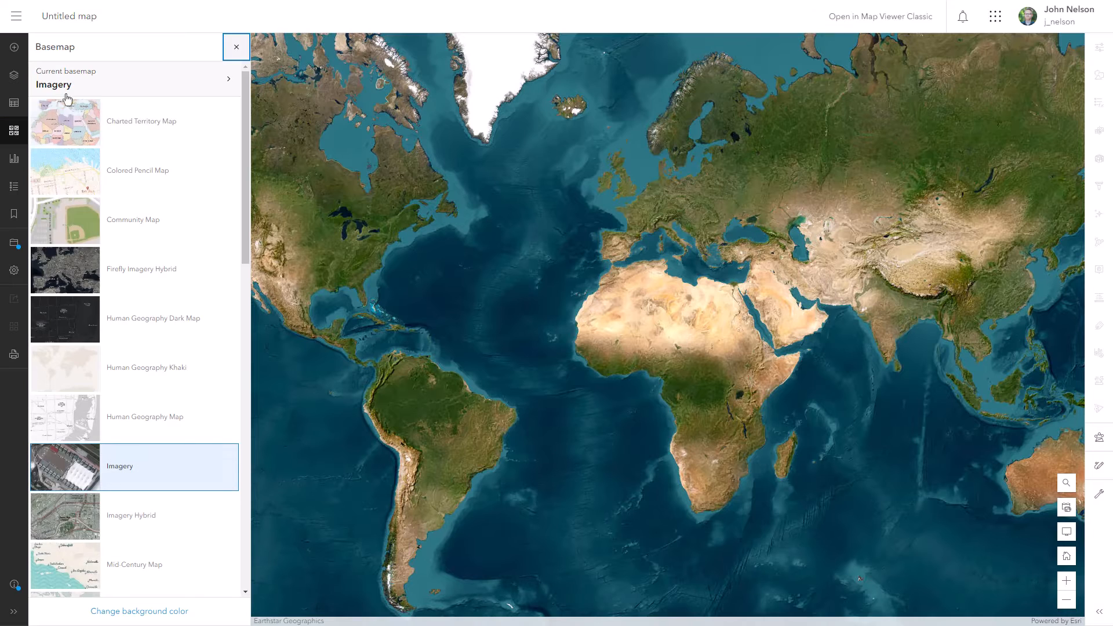
- Apply Brightness & Contrast to World Imagery with brightness 110 and contrast 38
click(228, 78)
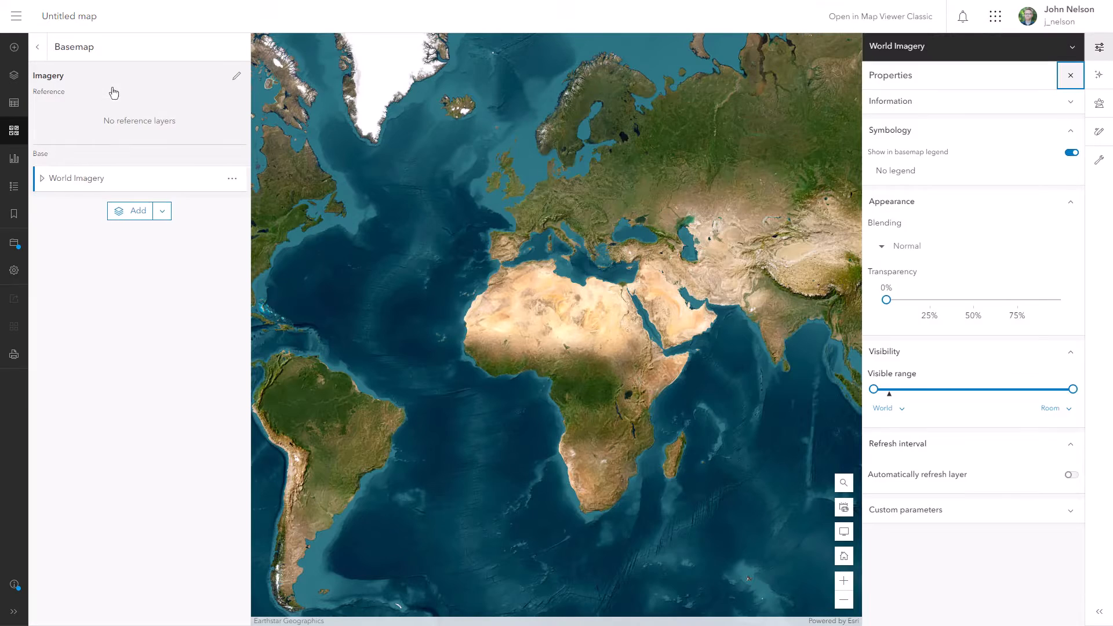
mouse_move(184, 178)
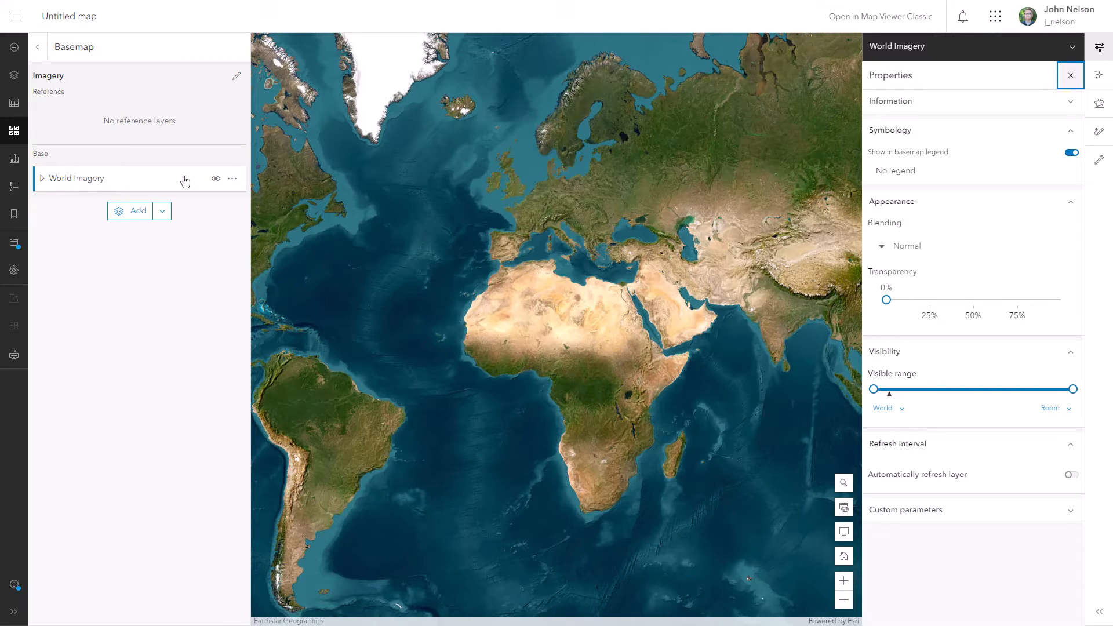
click(1098, 76)
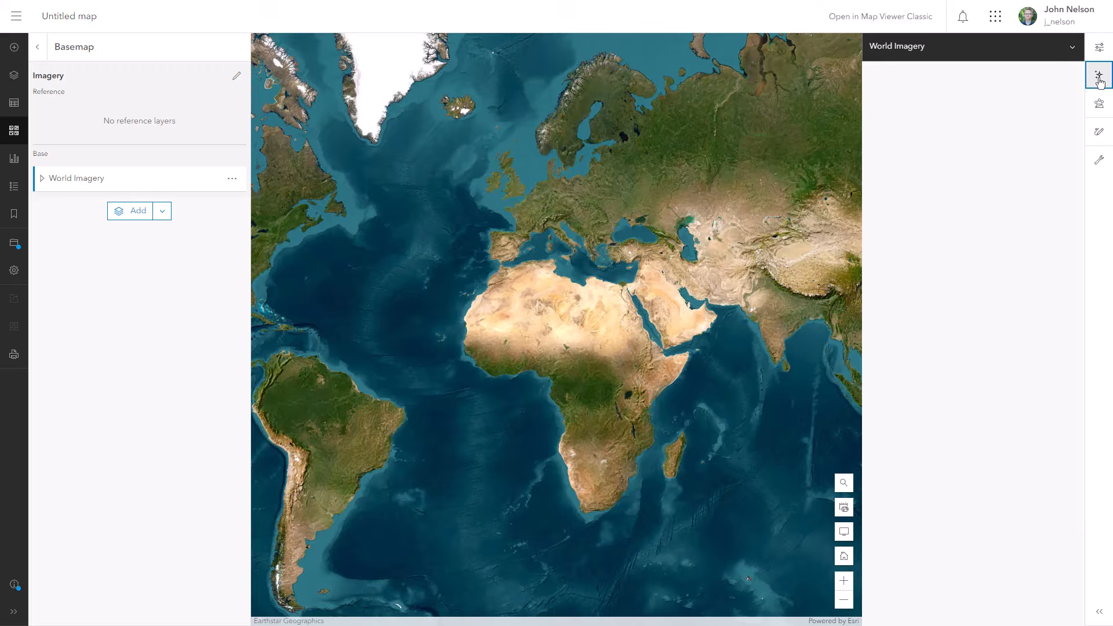
click(1098, 76)
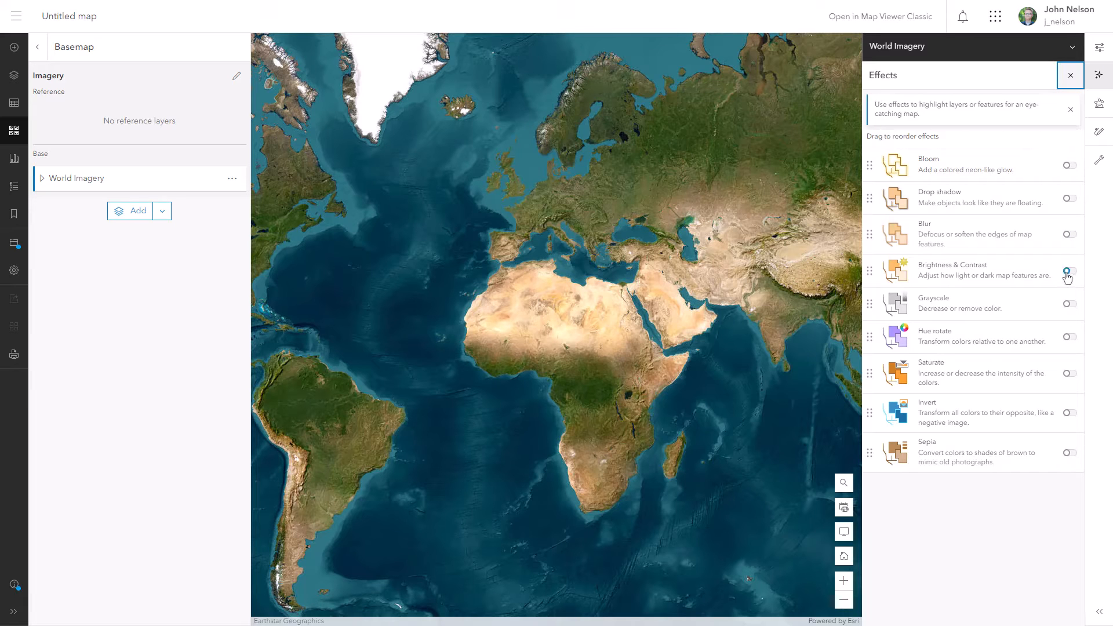
click(1069, 271)
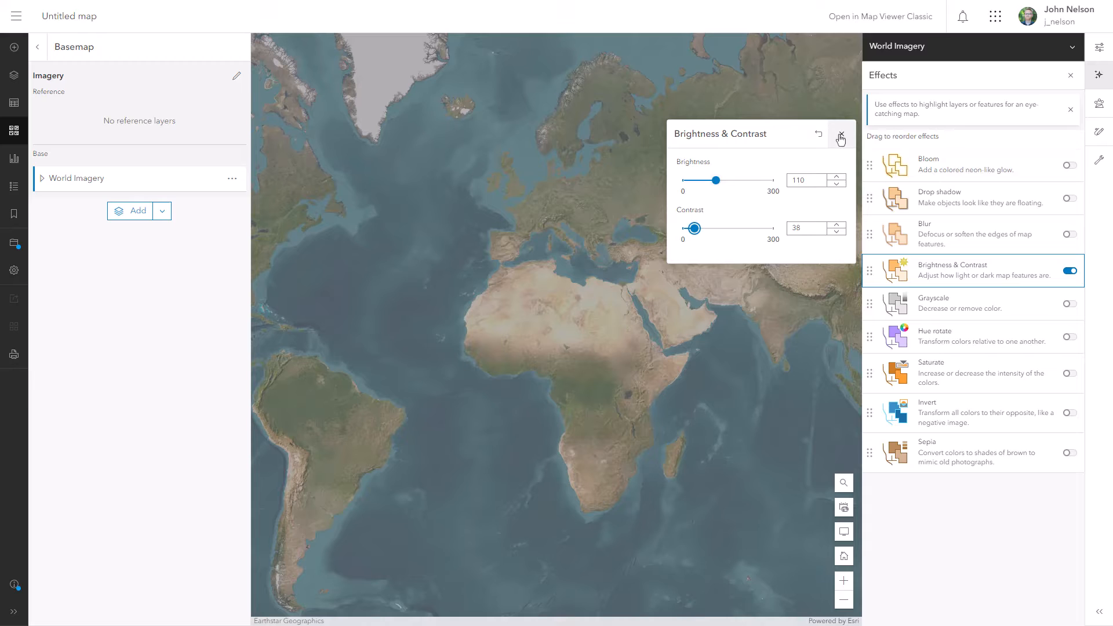
click(841, 138)
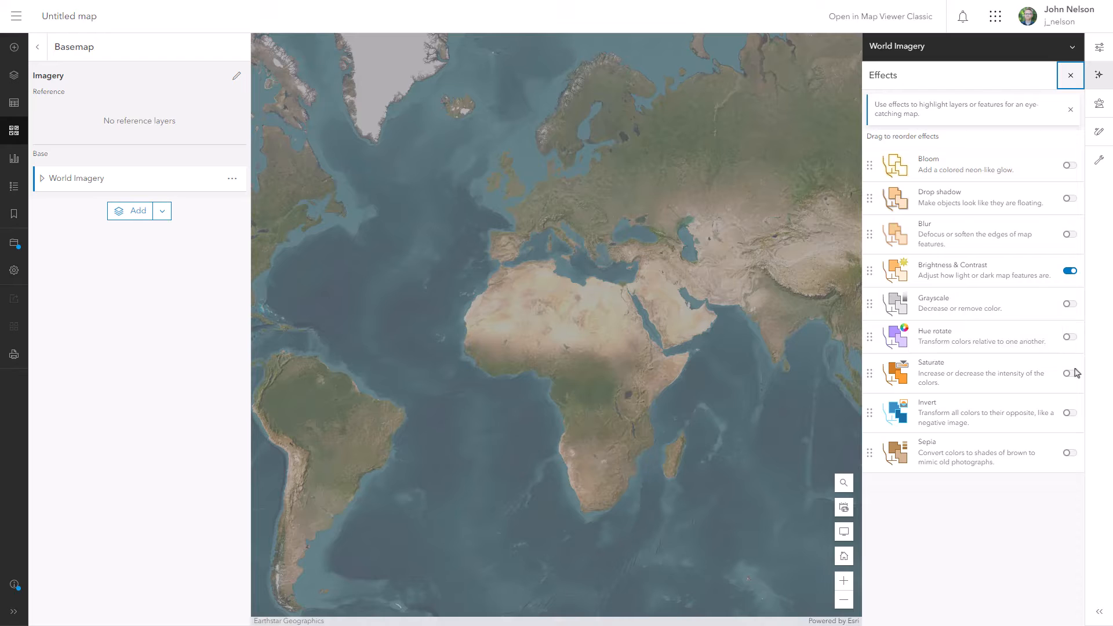
- Enable Saturate on World Imagery at strength 185
click(1070, 374)
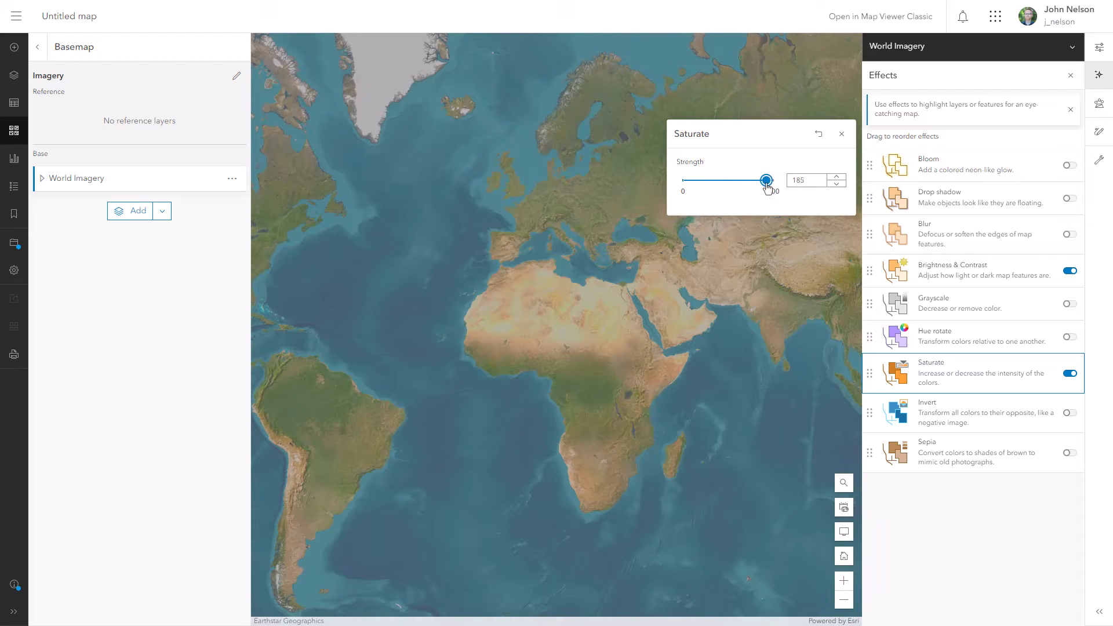
click(842, 133)
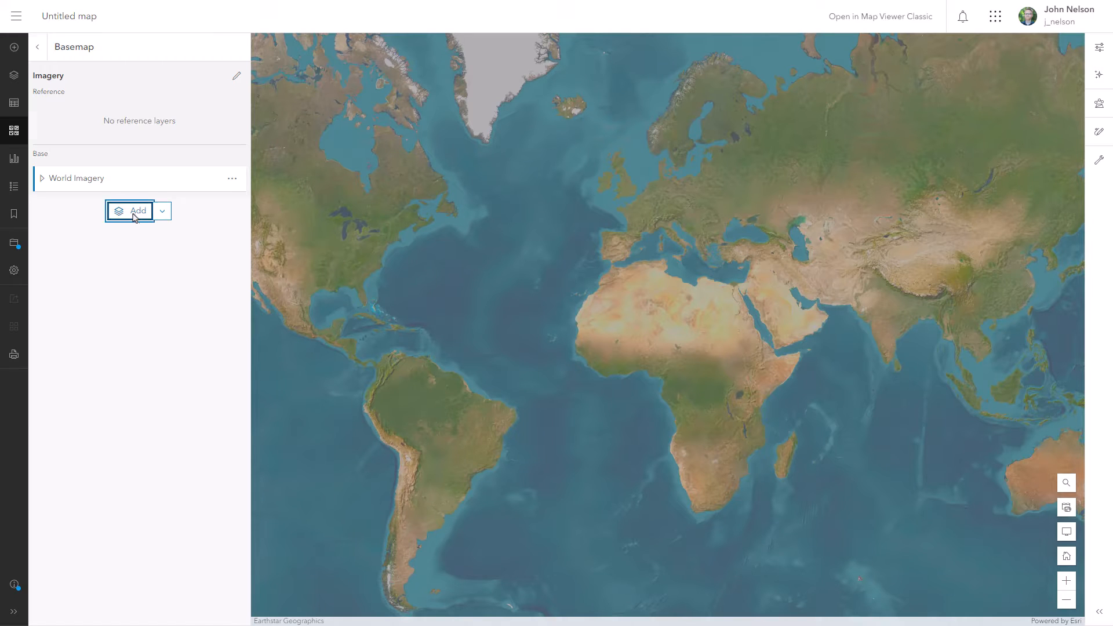
- Add the Bathymetry Dark layer from Living Atlas to the basemap
click(130, 211)
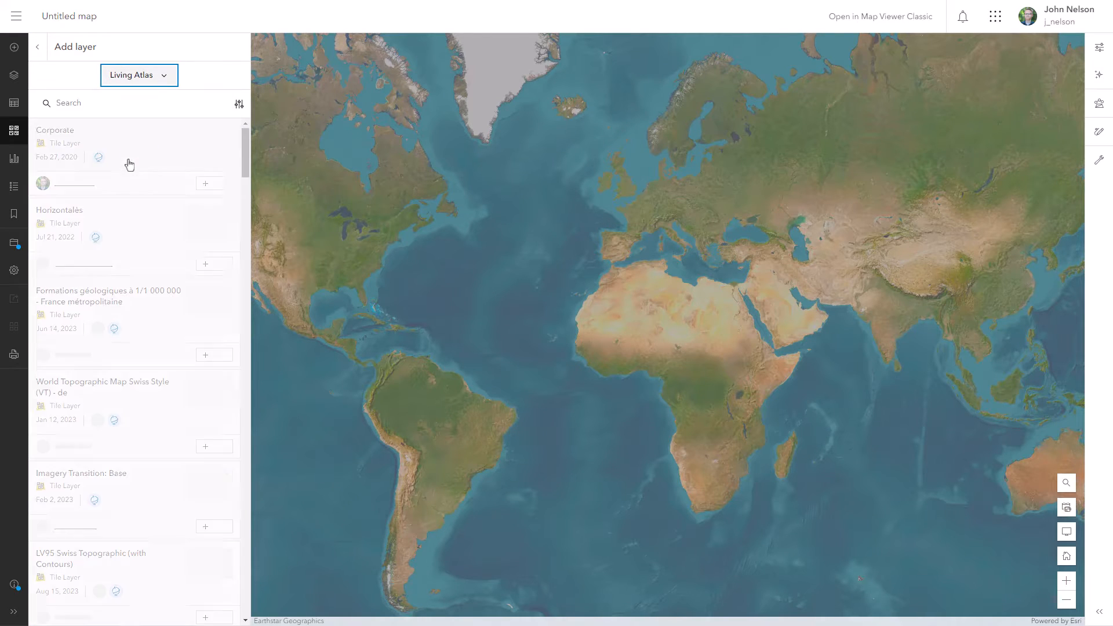
text(bathymetry dark)
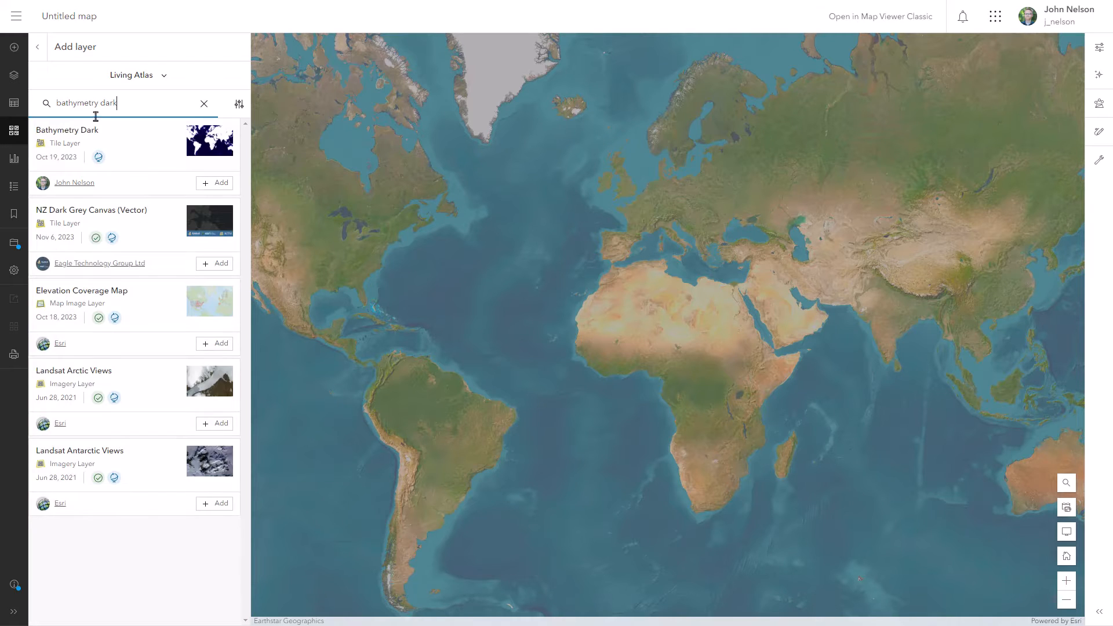
click(214, 182)
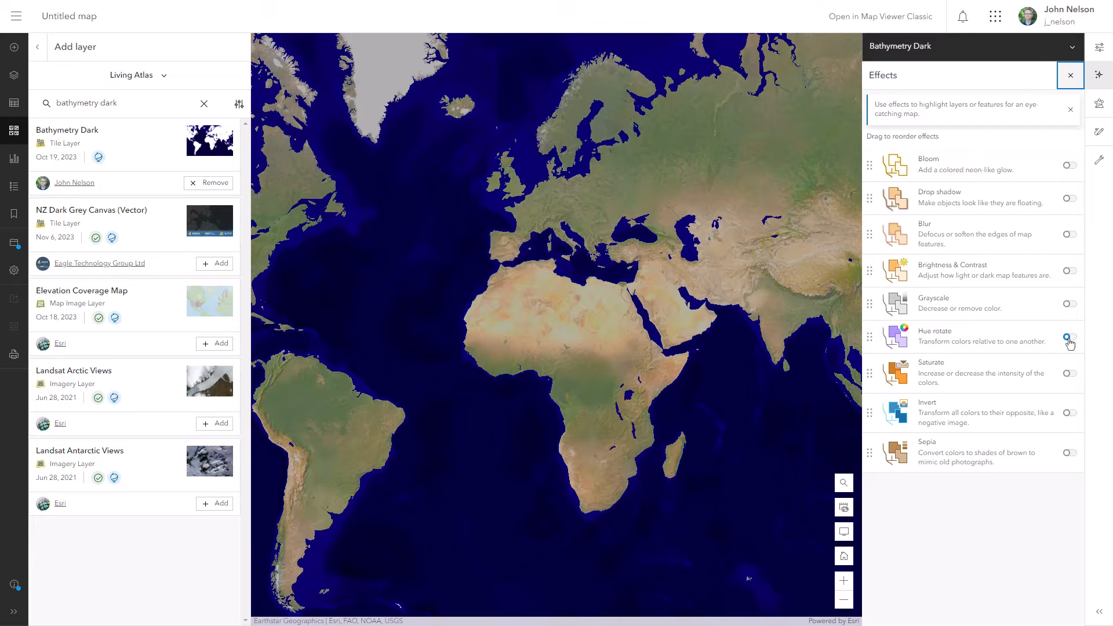
- Give Bathymetry Dark a Hue rotate of 289 degrees and 30% transparency
click(1070, 336)
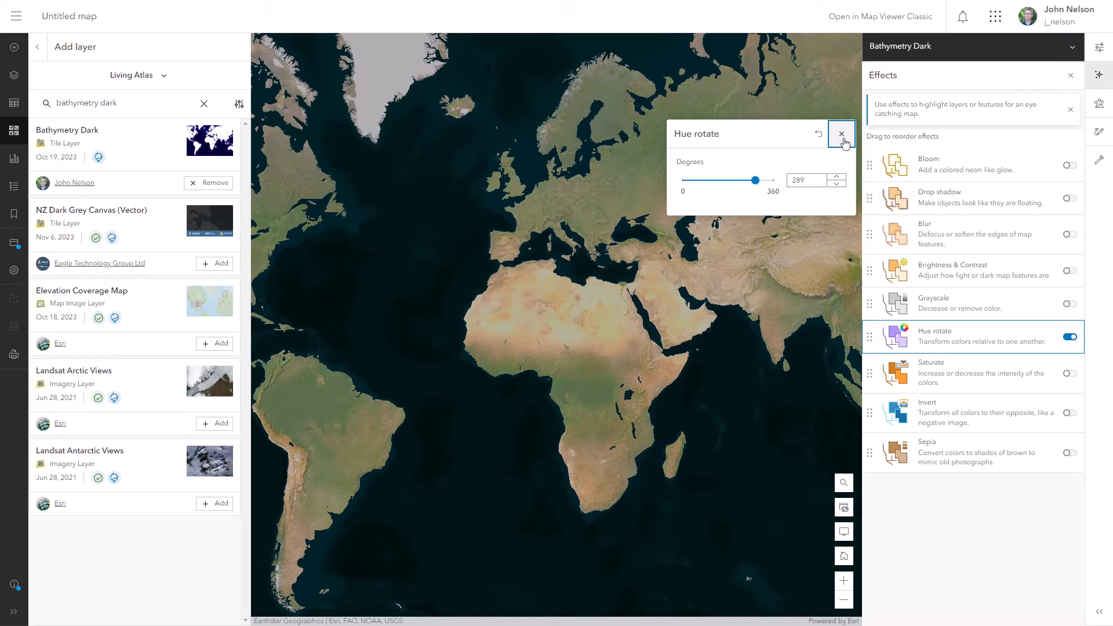
click(841, 134)
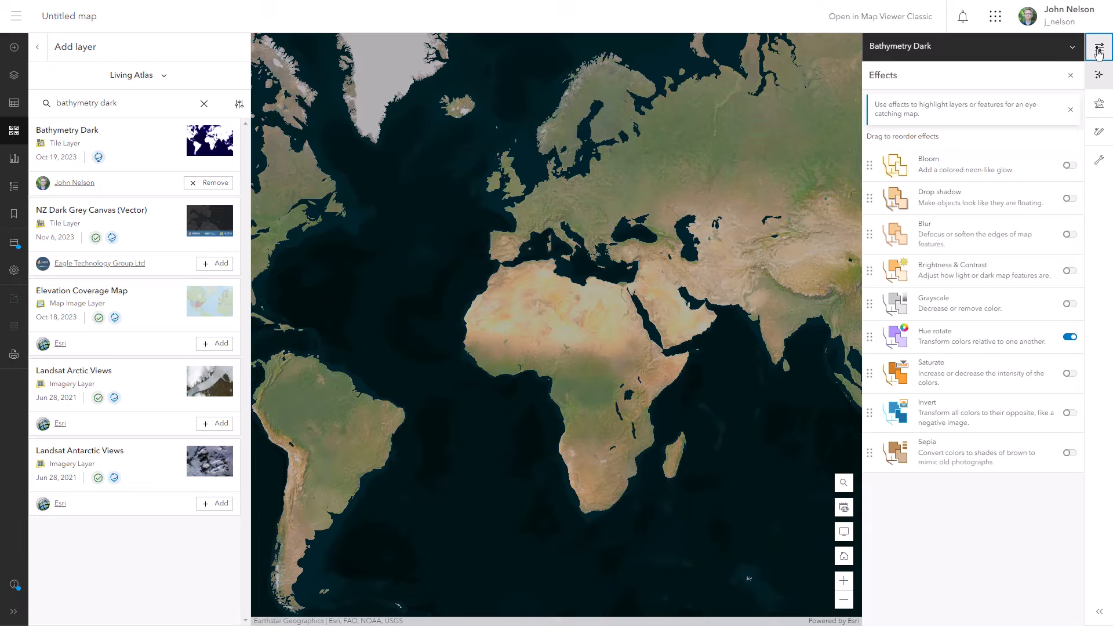
click(1098, 47)
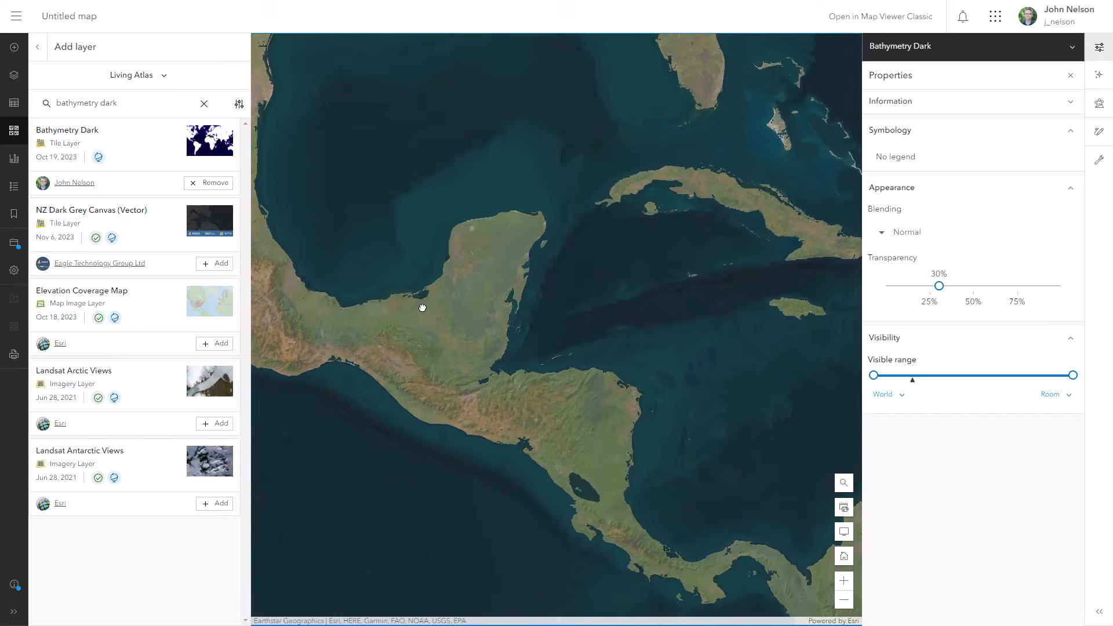
- Add a tan (b39f54) drop shadow to Bathymetry Dark with width 1 and offsets 1
click(1098, 75)
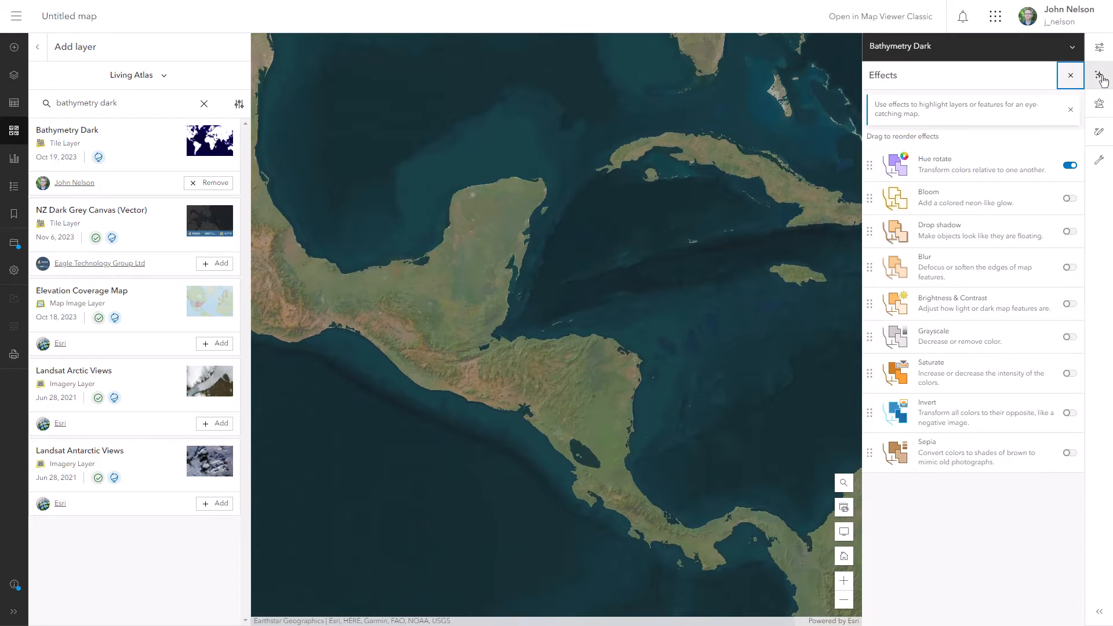
click(1069, 230)
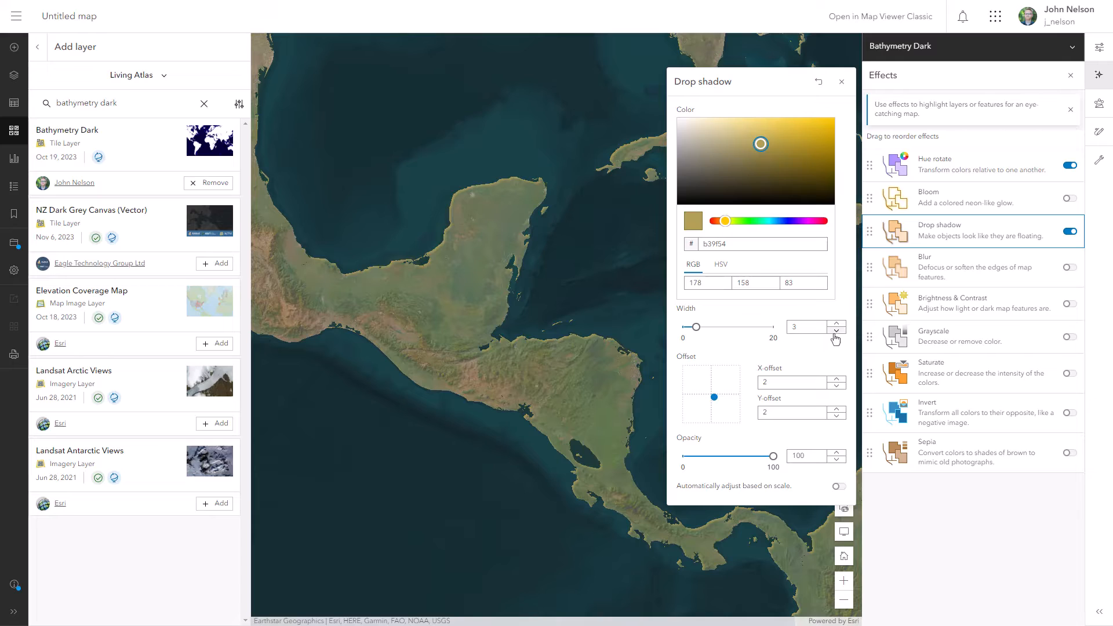
click(836, 331)
text(1)
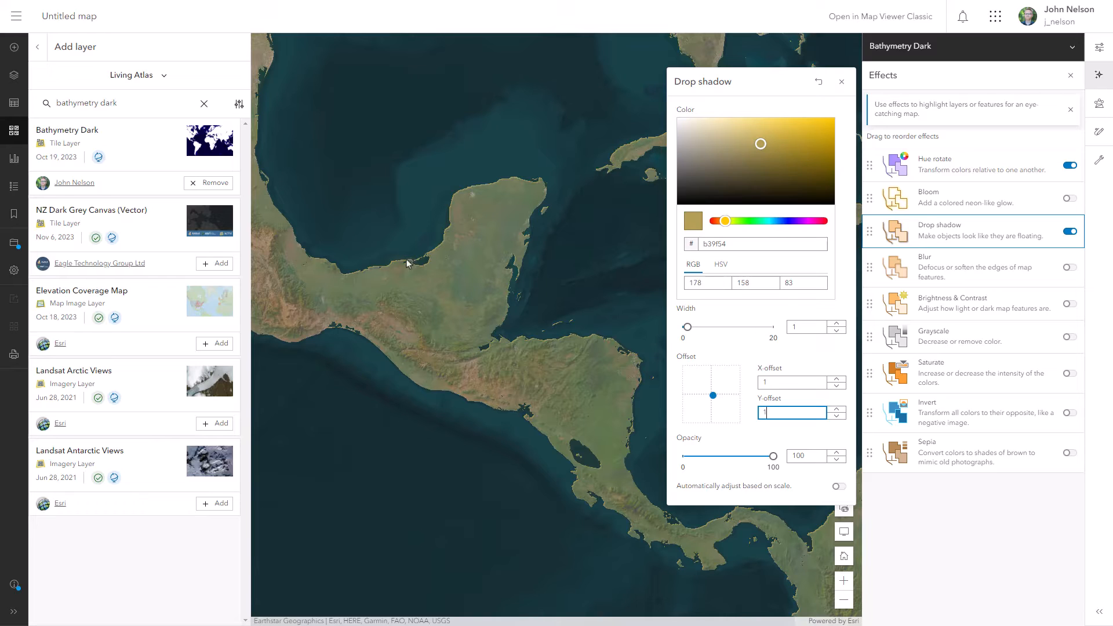
mouse_move(595, 197)
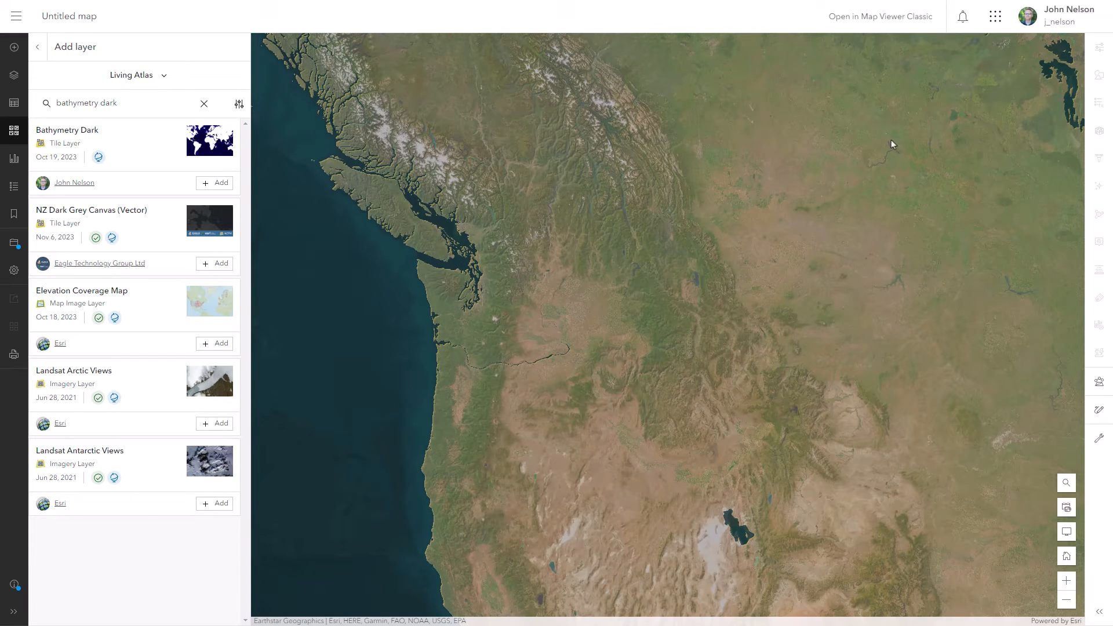
mouse_move(585, 123)
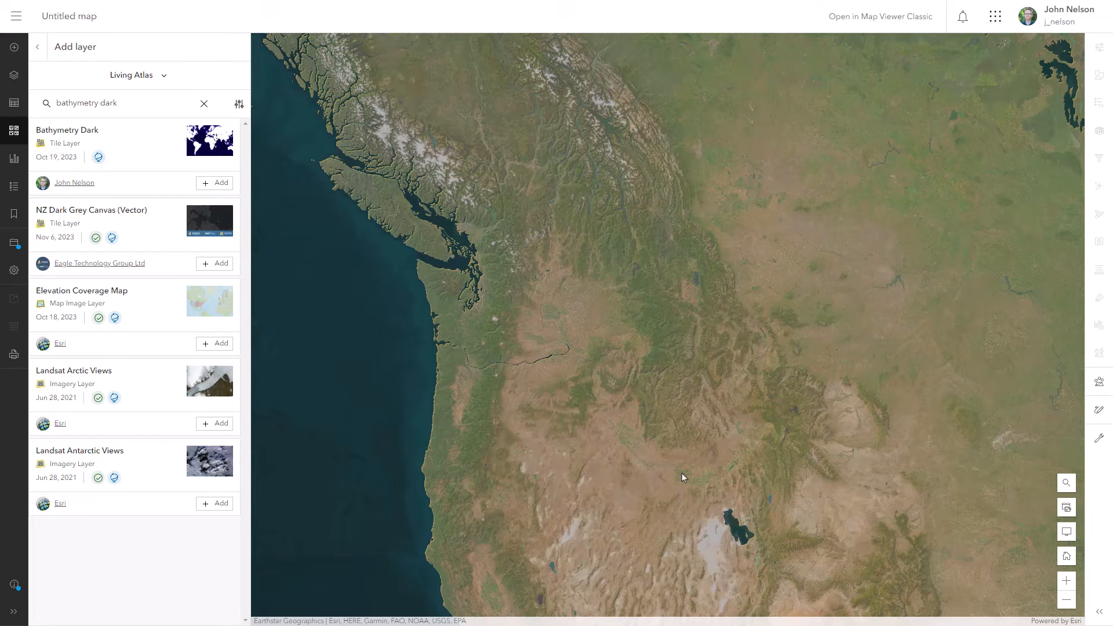
mouse_move(386, 210)
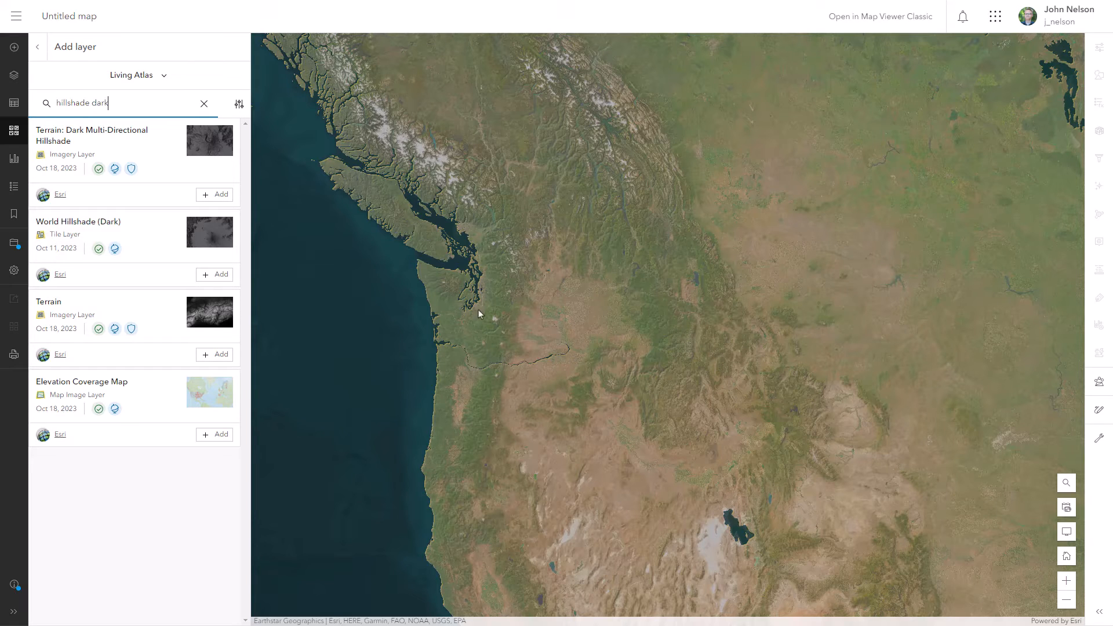
- Add World Hillshade (Dark) from Living Atlas and set its blending to Soft Light
click(214, 274)
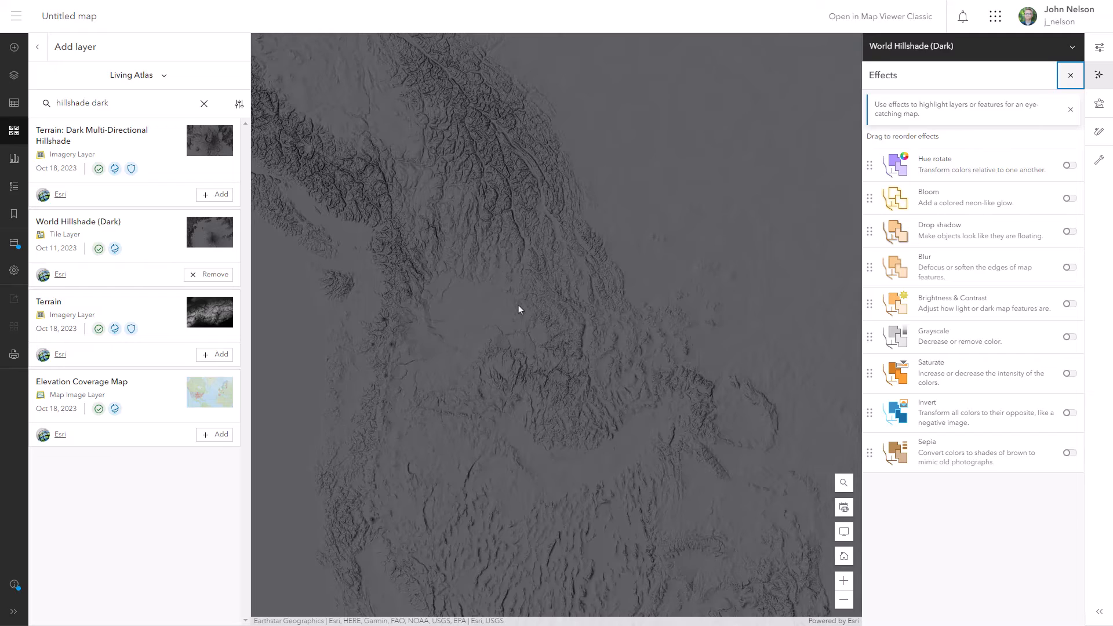
click(1099, 50)
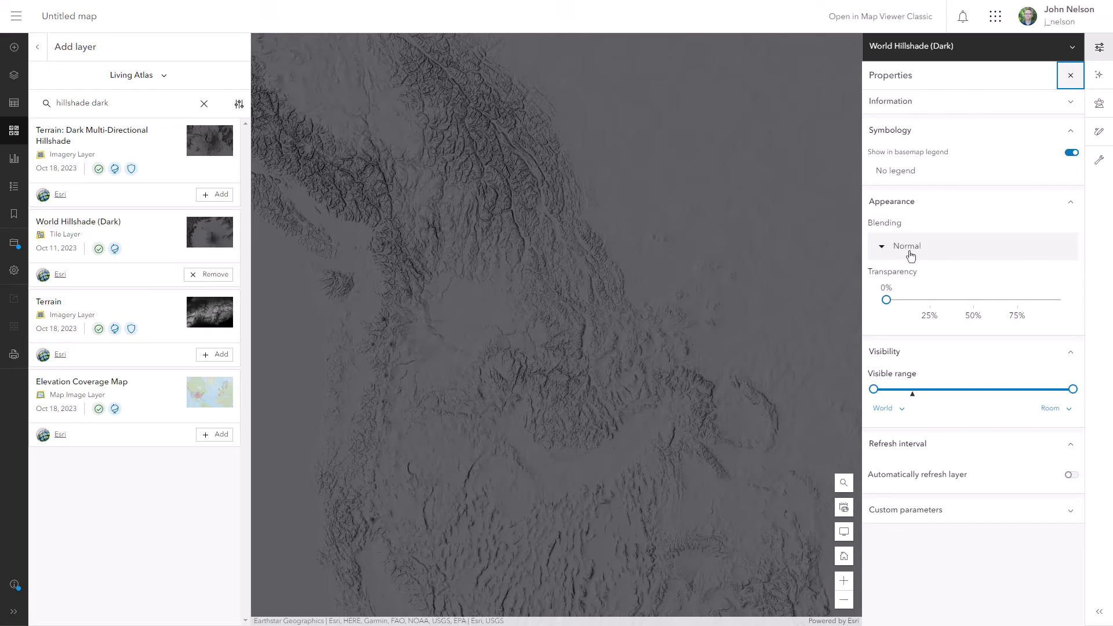
click(907, 247)
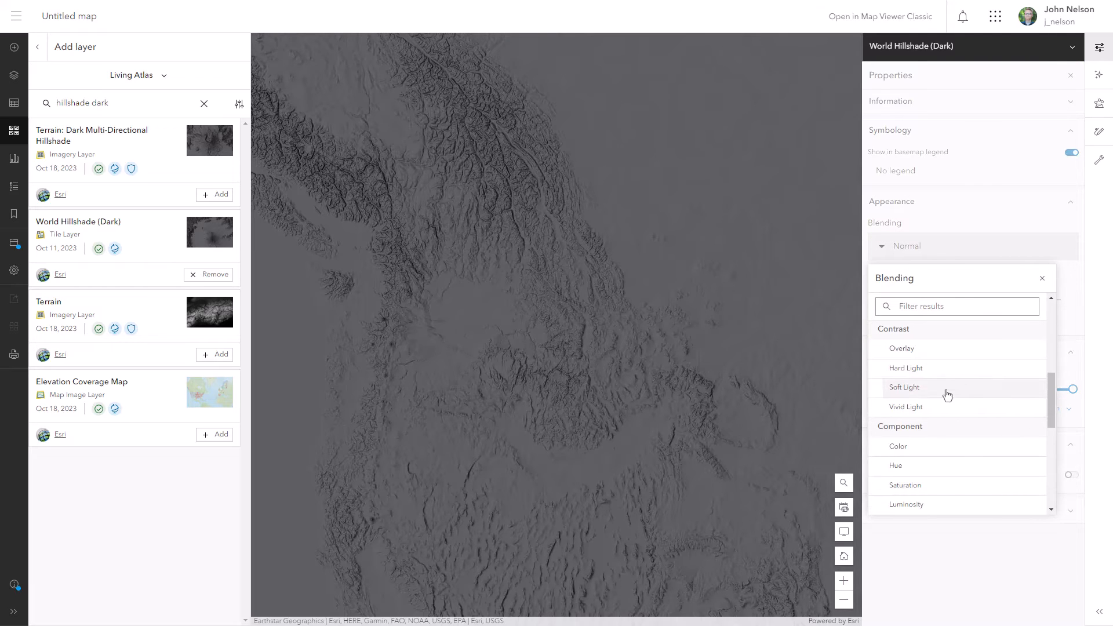
click(904, 387)
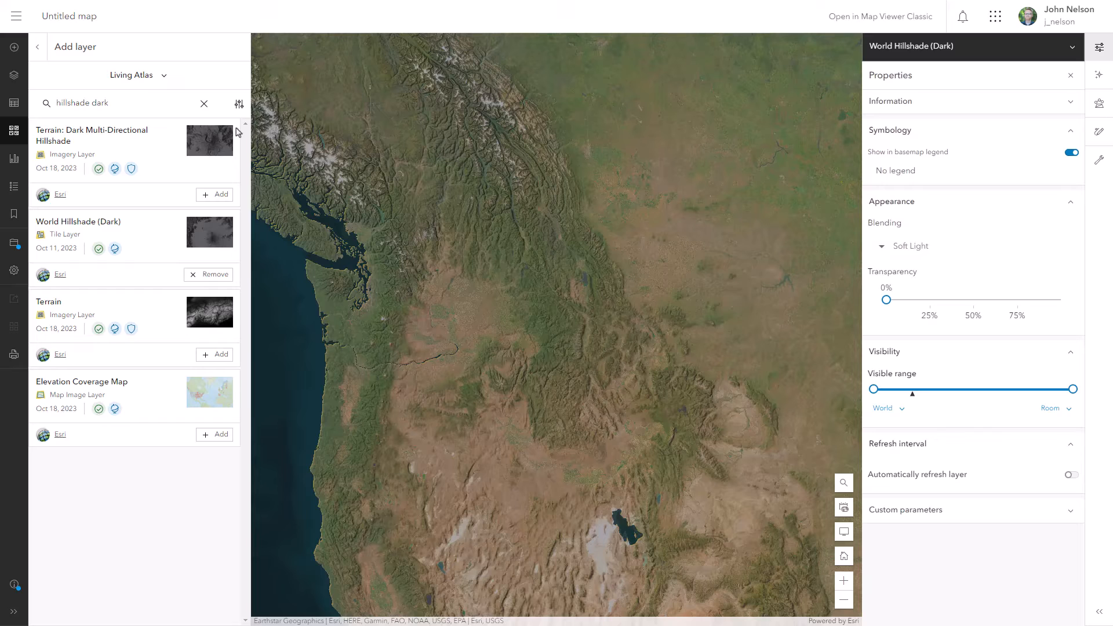
click(37, 47)
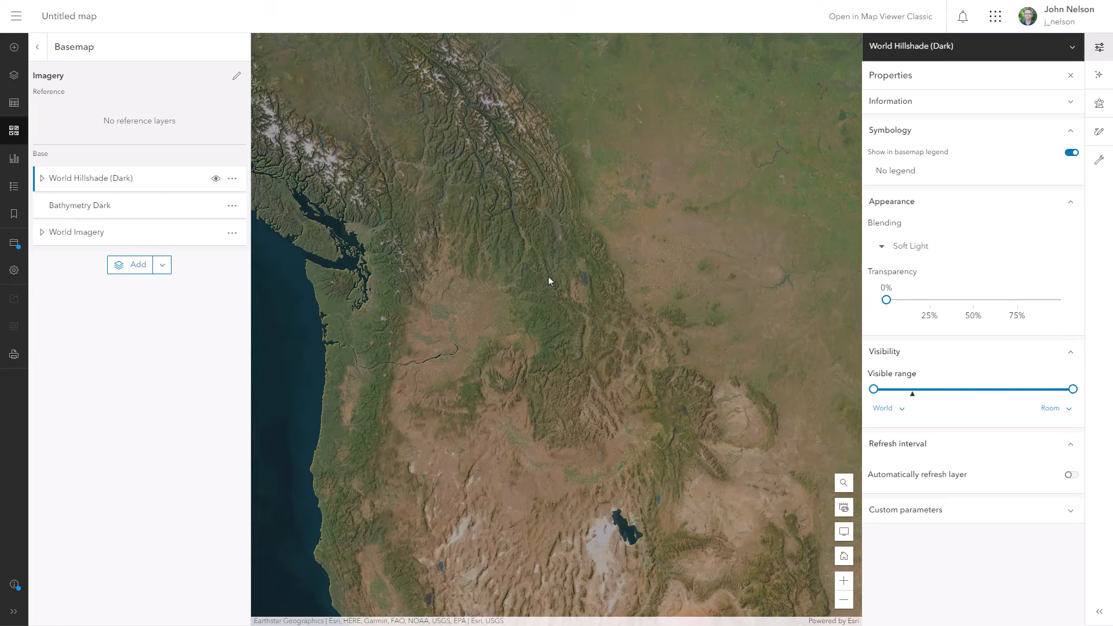
mouse_move(534, 260)
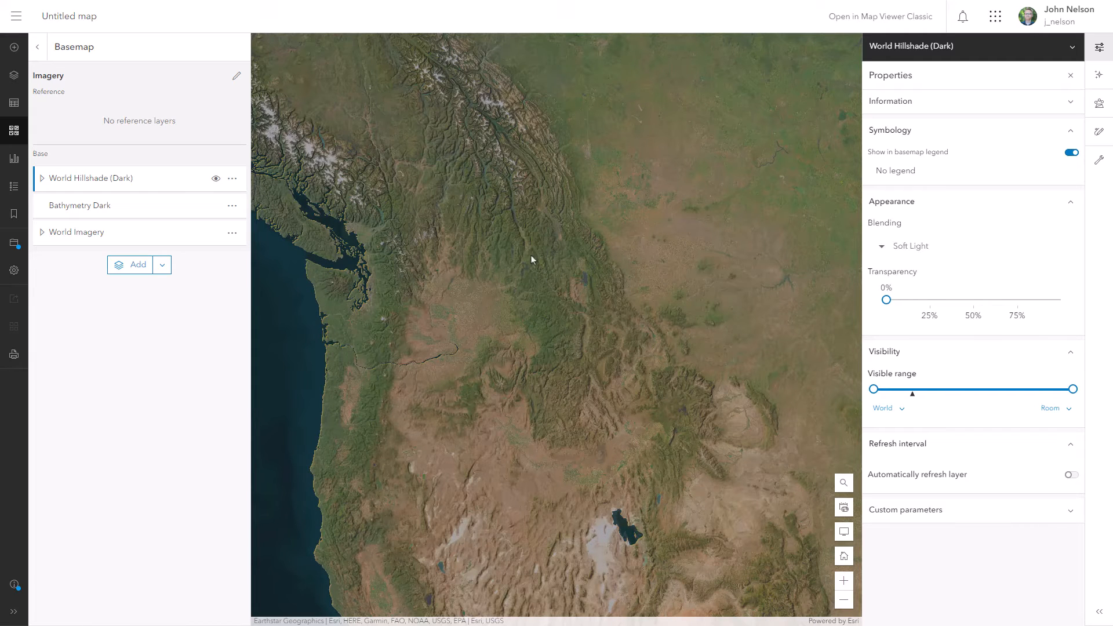
mouse_move(1100, 74)
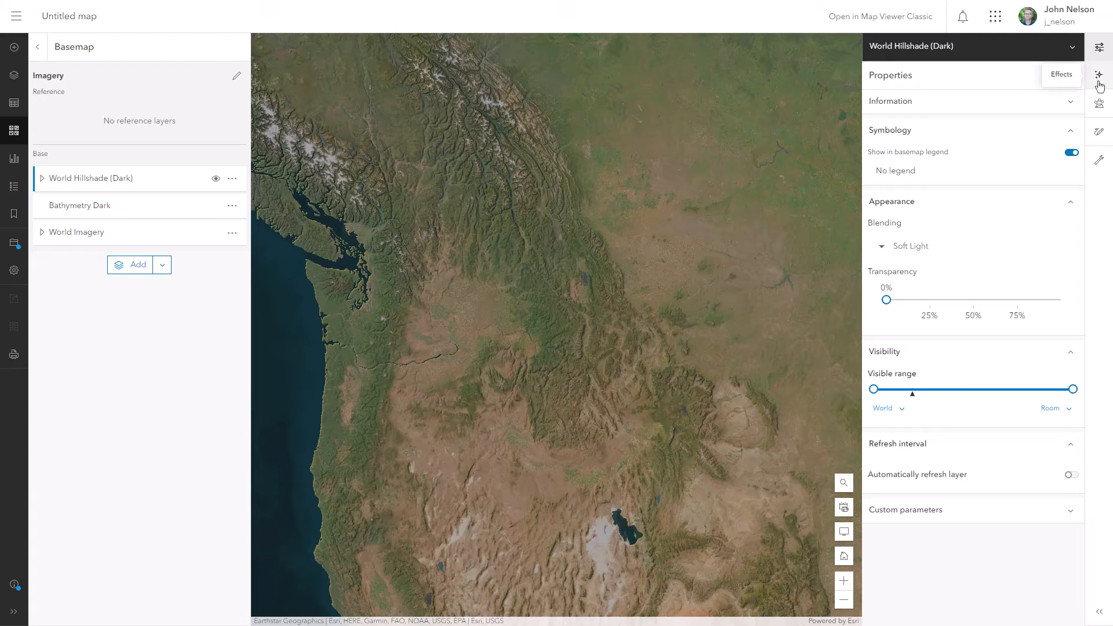
- Enable a Sepia effect at strength 70 on World Hillshade (Dark)
click(1060, 75)
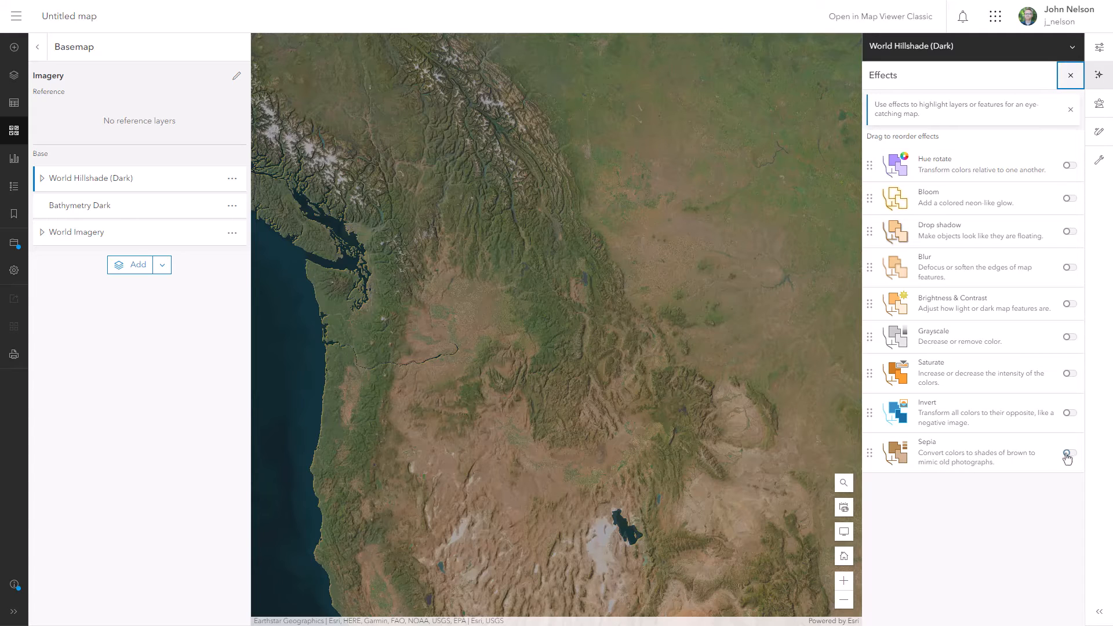
click(1070, 453)
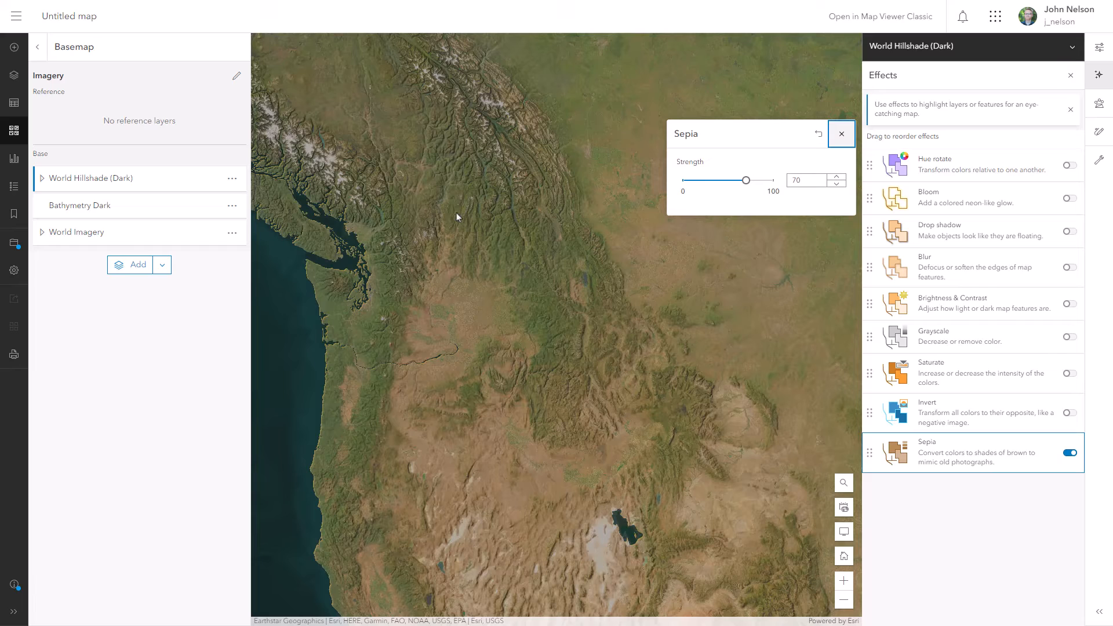
mouse_move(464, 158)
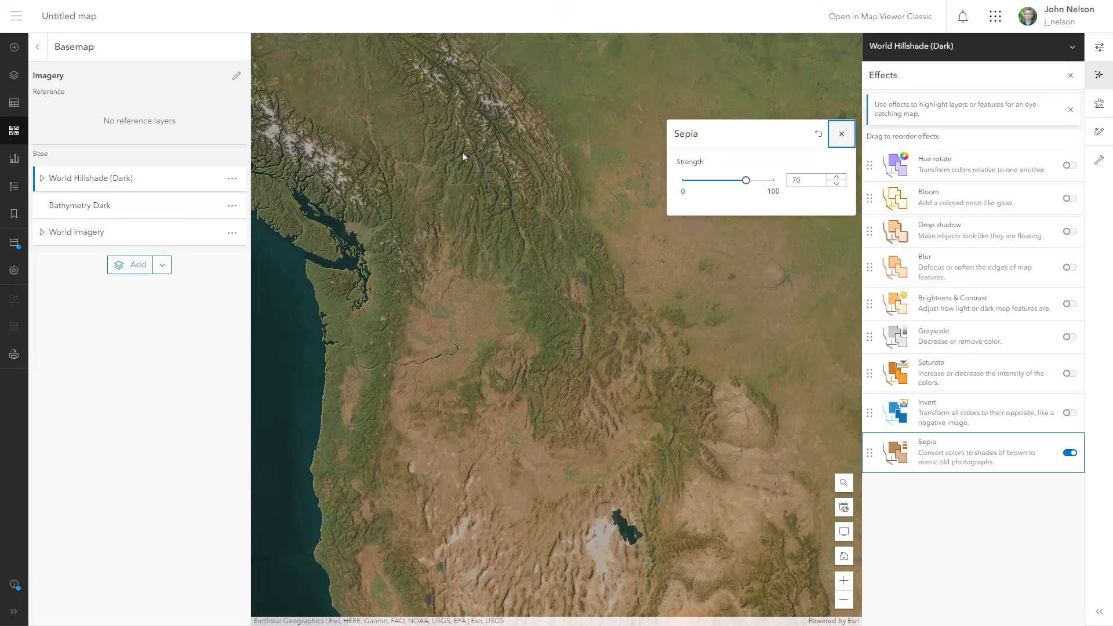
click(841, 134)
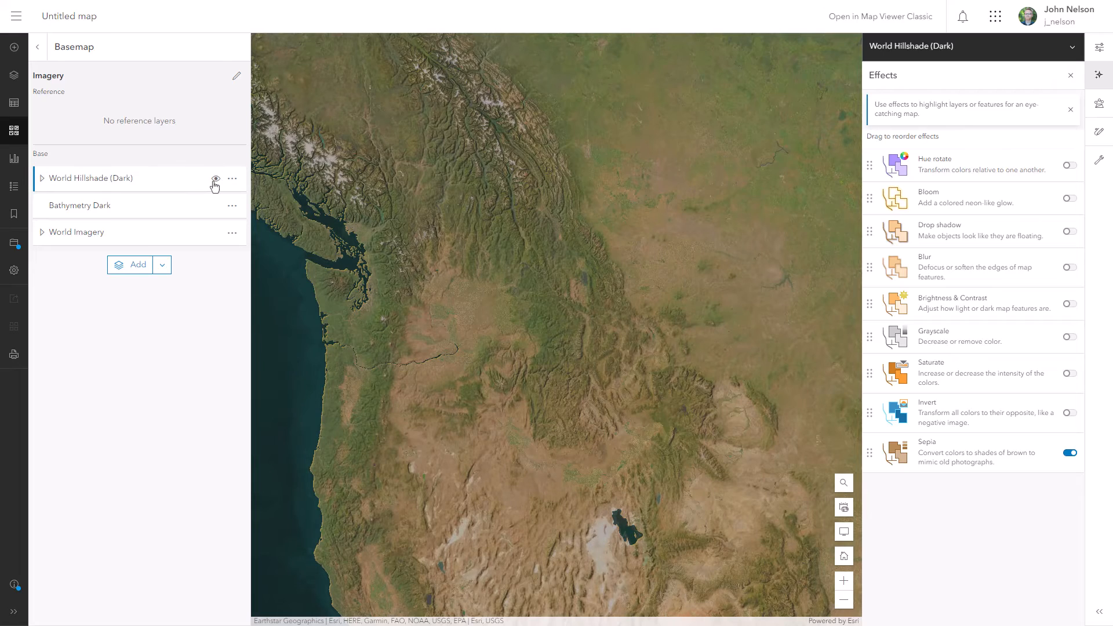
mouse_move(592, 399)
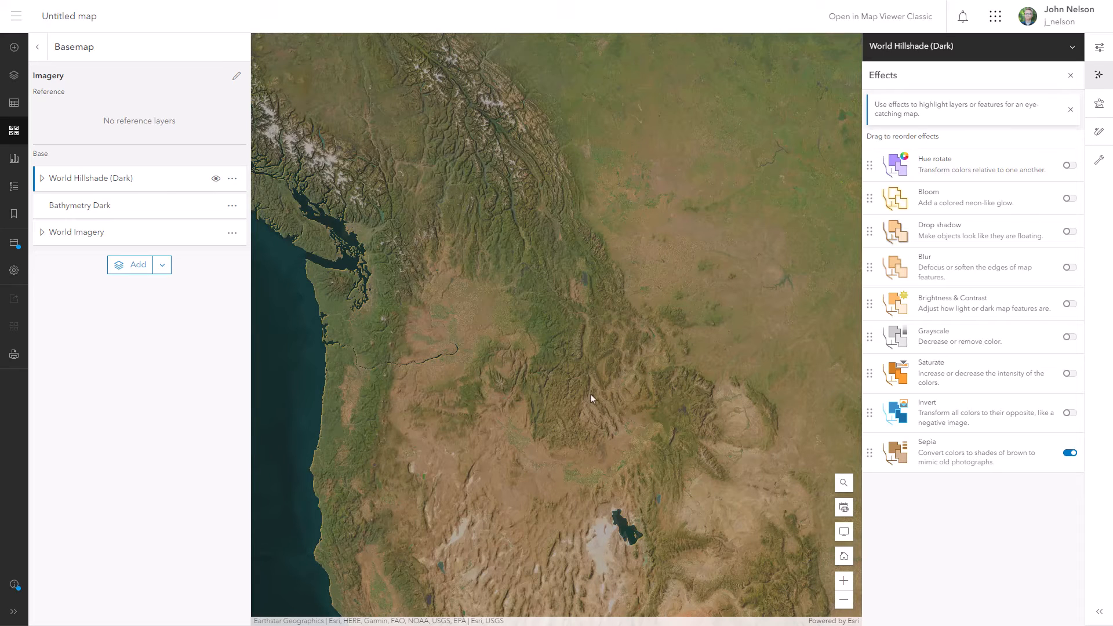
mouse_move(564, 123)
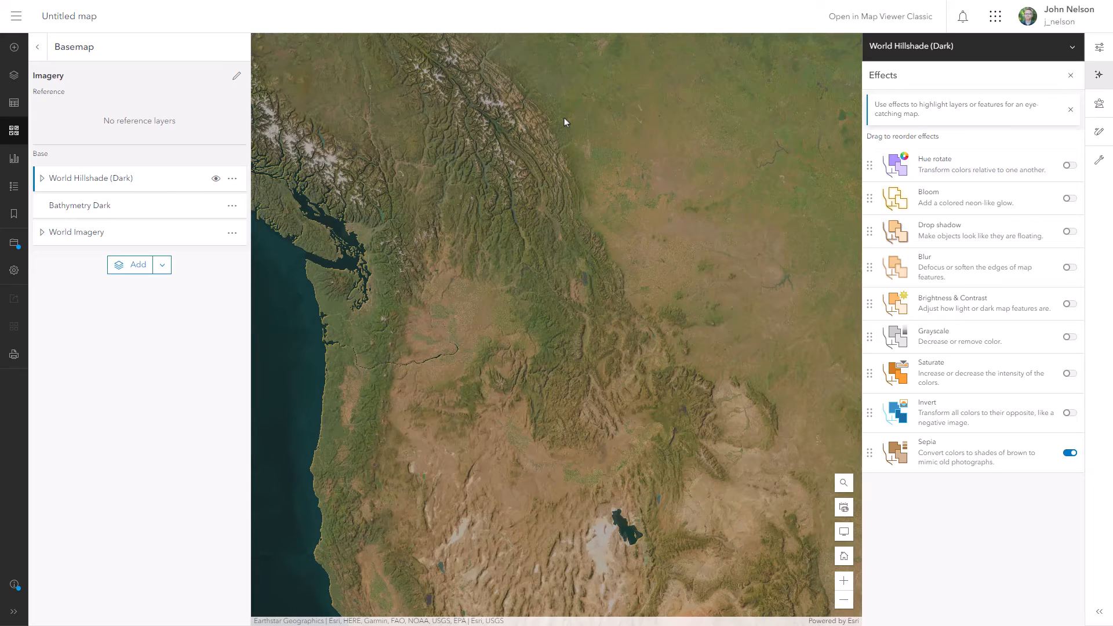
mouse_move(519, 152)
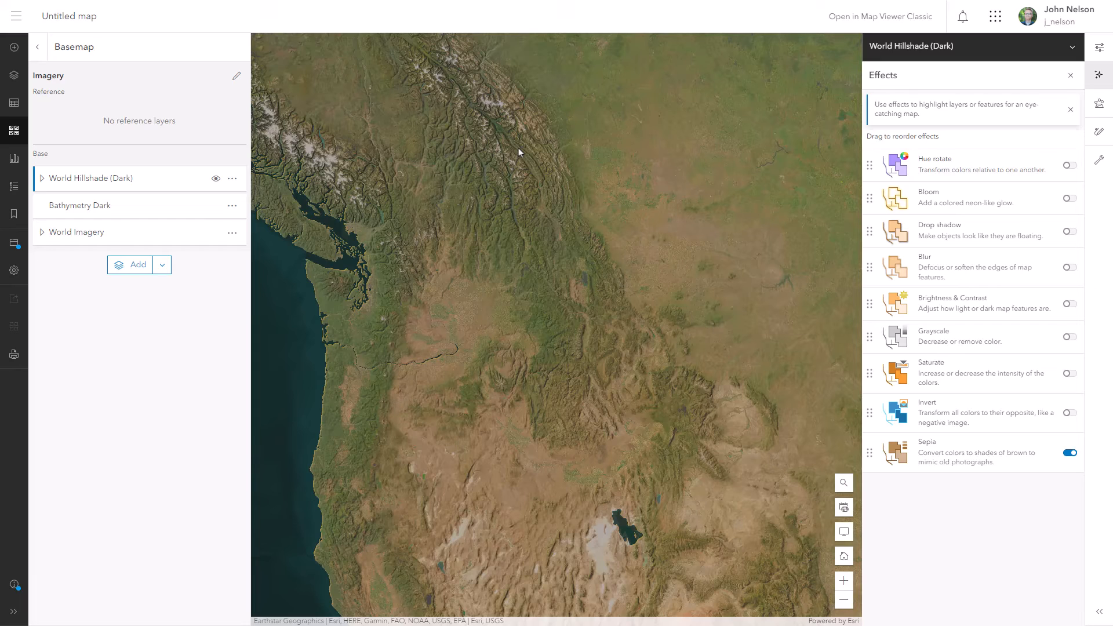
- Drag World Hillshade (Dark) from the Base section into the Reference section
drag(92, 178, 92, 120)
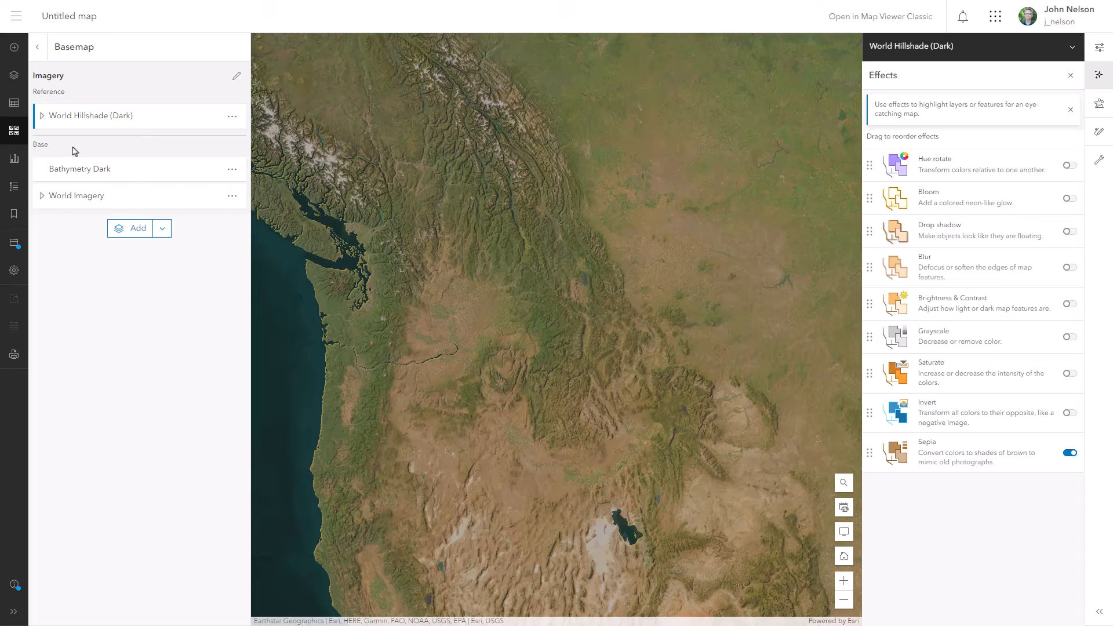
mouse_move(165, 151)
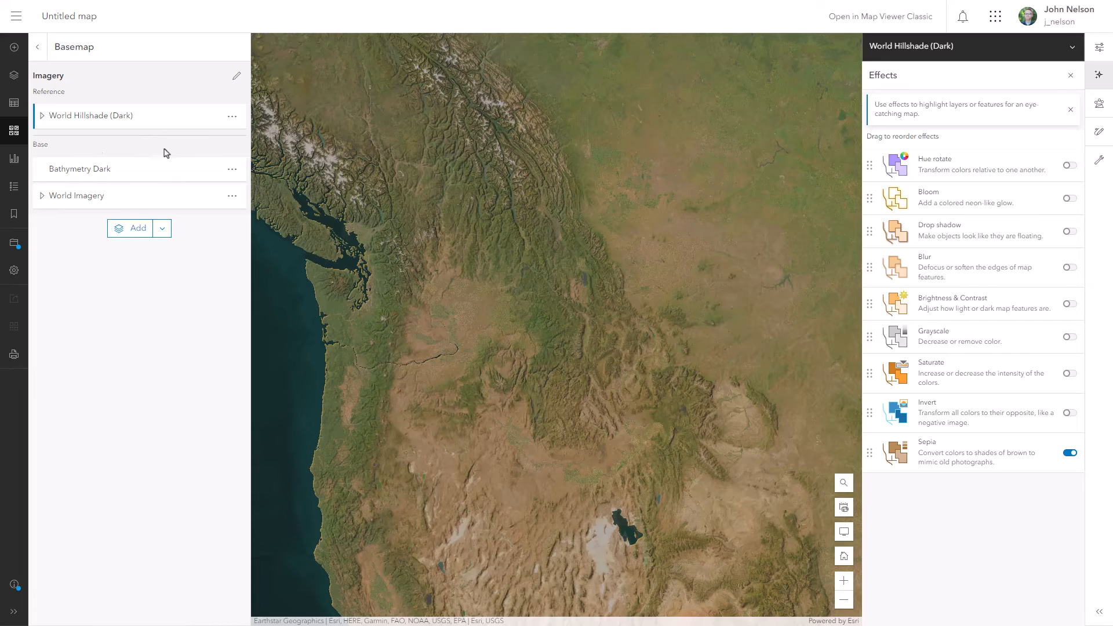
mouse_move(245, 158)
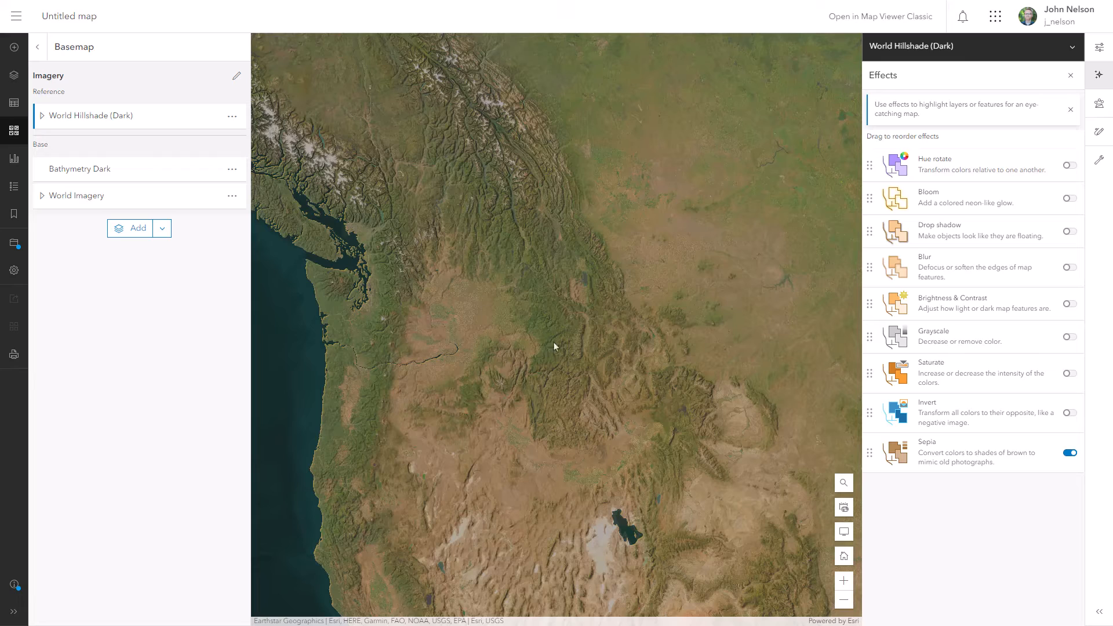
scroll(down, 3)
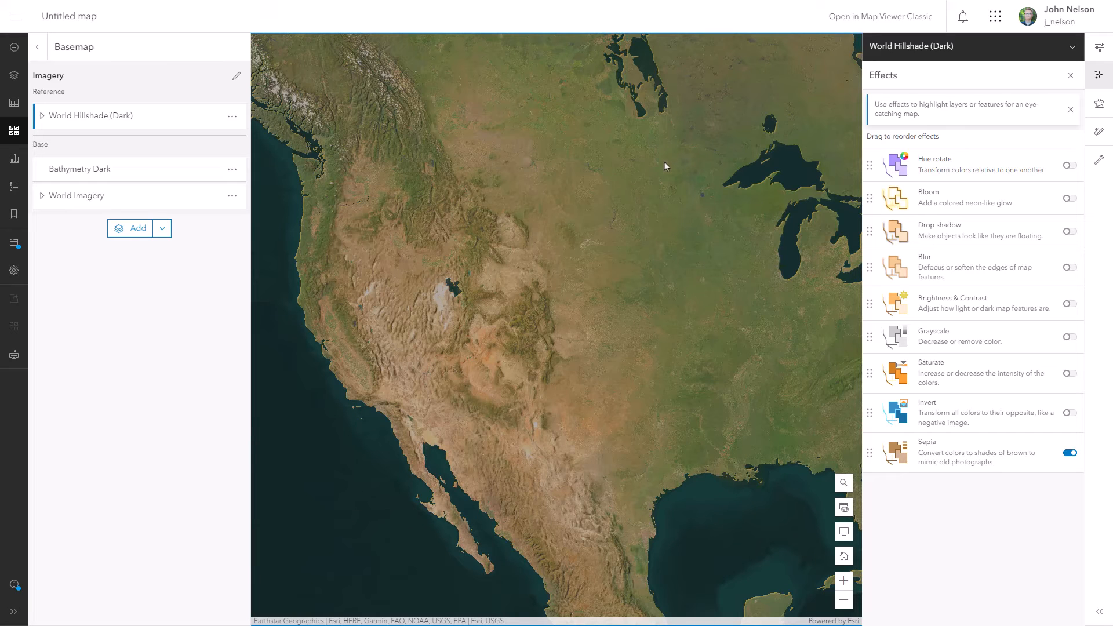
mouse_move(120, 233)
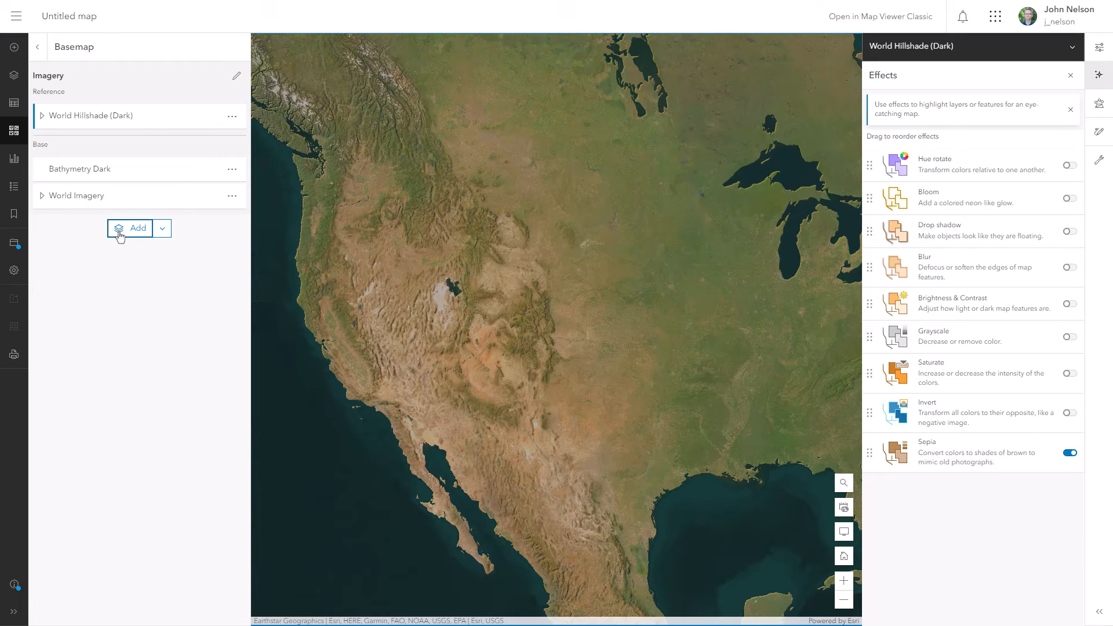
- Add Human Geography Detail Dry from ArcGIS Online to draw state and country borders
click(132, 228)
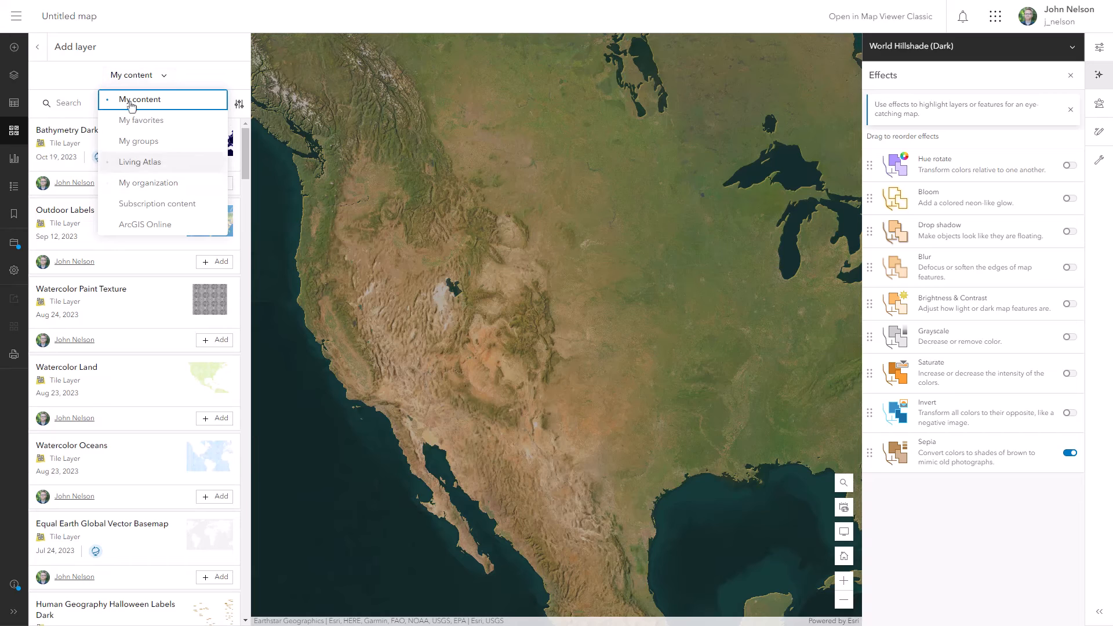
click(145, 224)
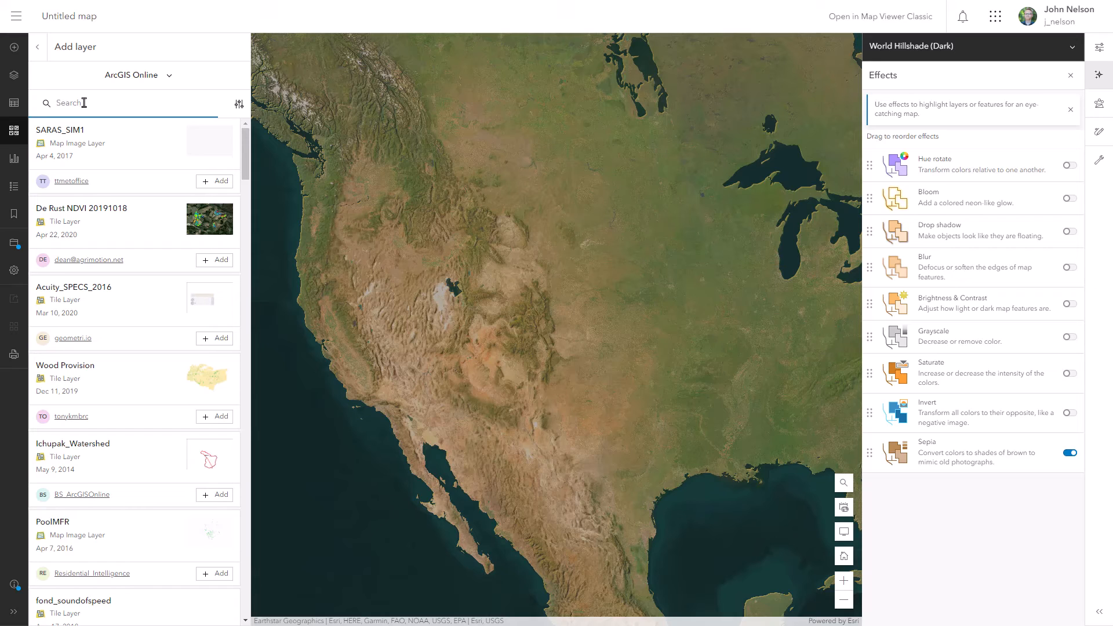
text(human geography dry)
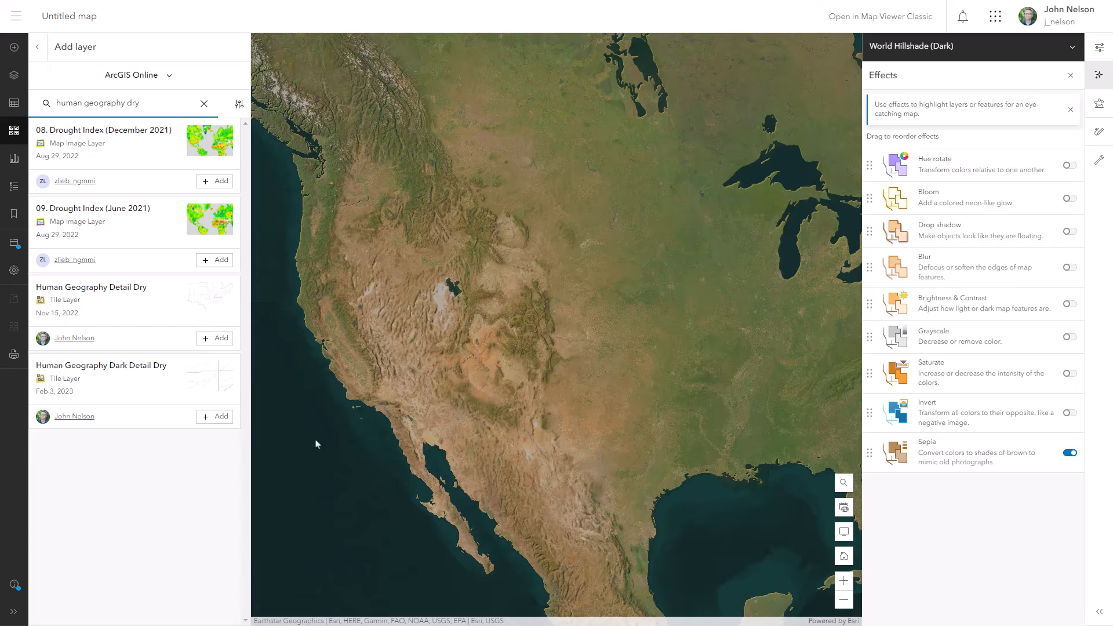
mouse_move(275, 362)
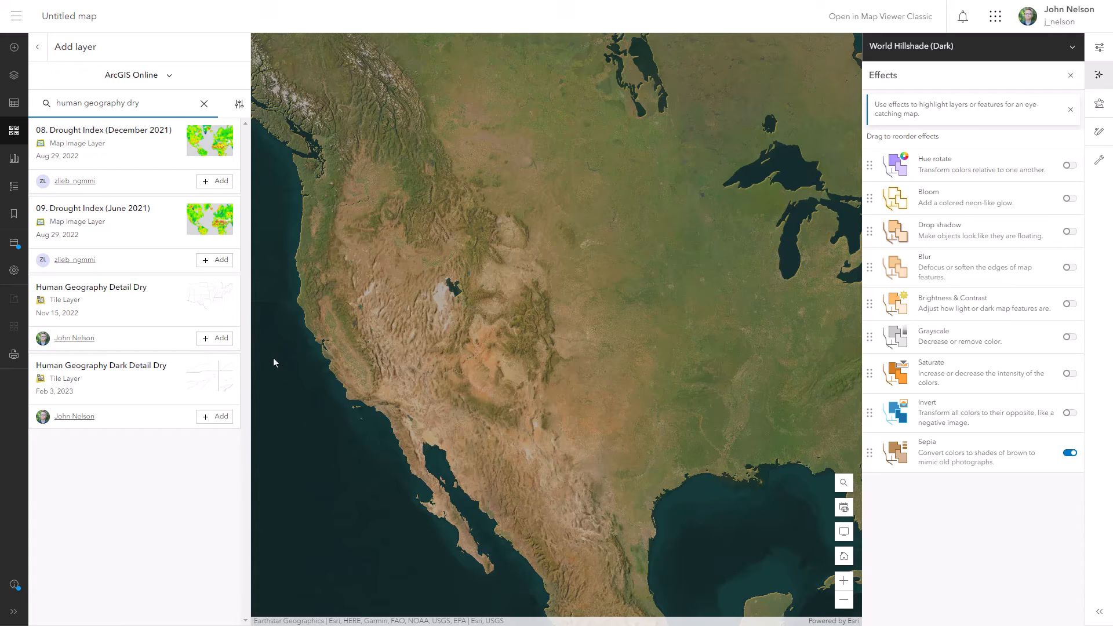
click(214, 338)
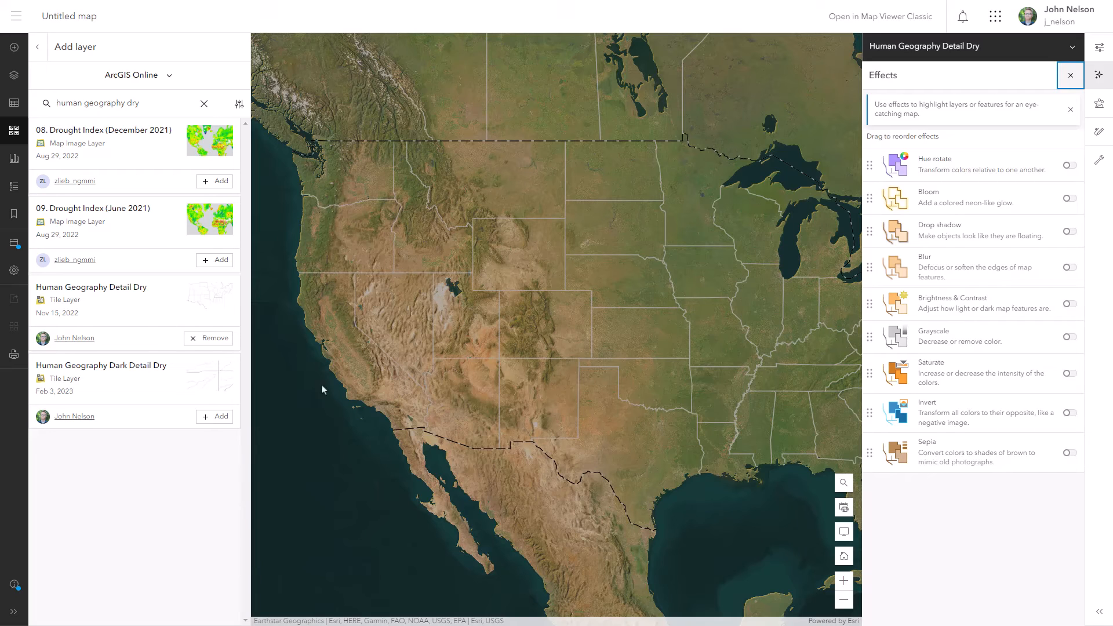
- Set the Human Geography Detail Dry borders layer to Screen blending at 50% transparency
click(1100, 50)
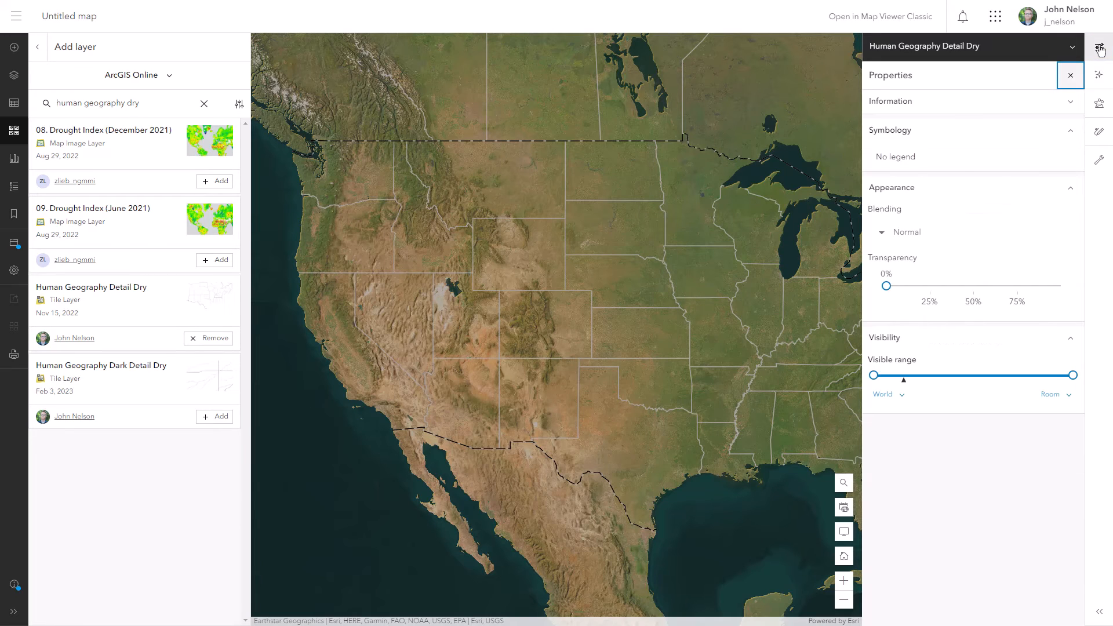
click(904, 232)
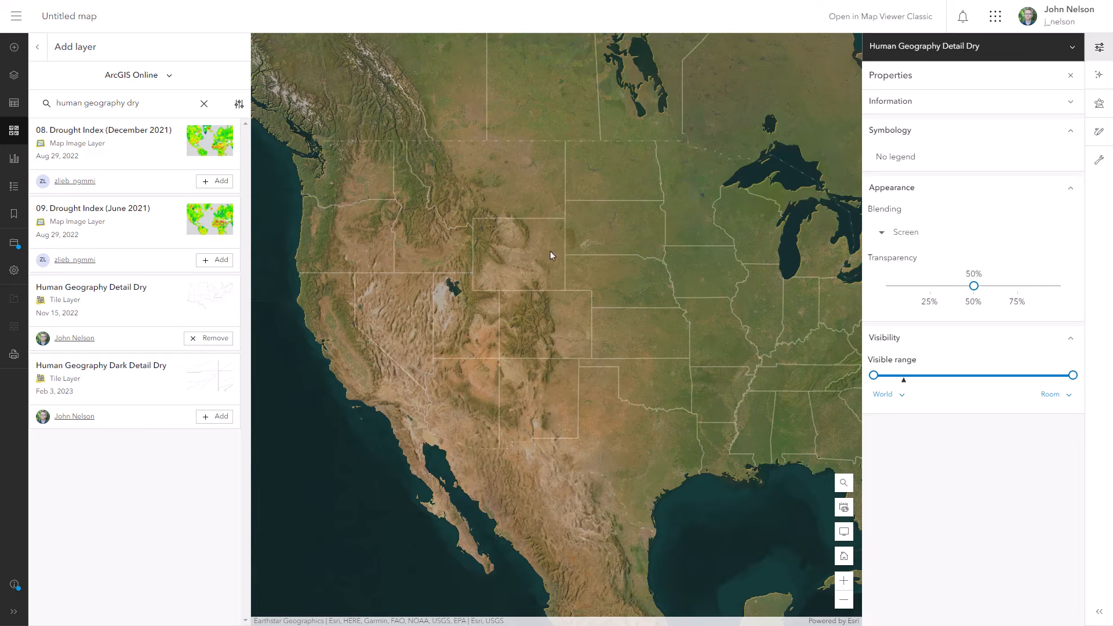
click(37, 47)
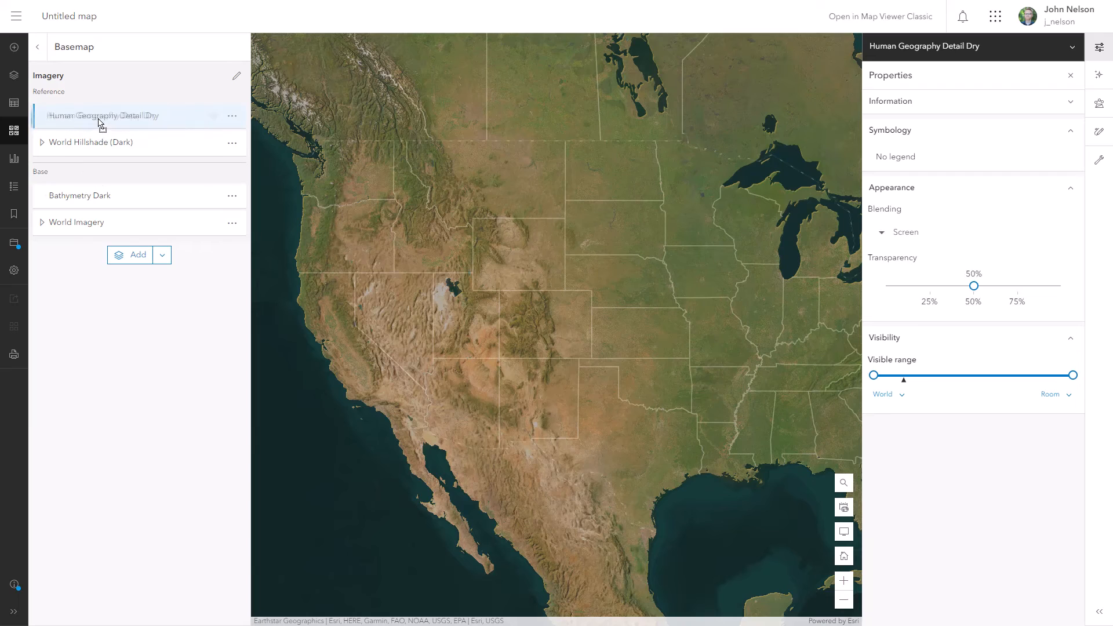
mouse_move(635, 288)
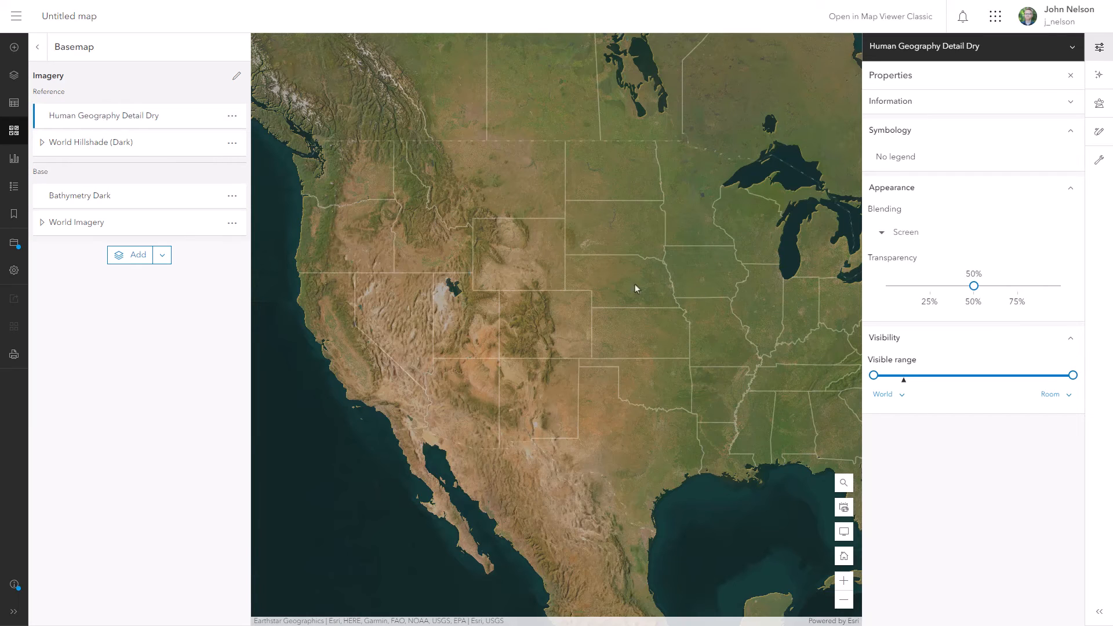
mouse_move(379, 238)
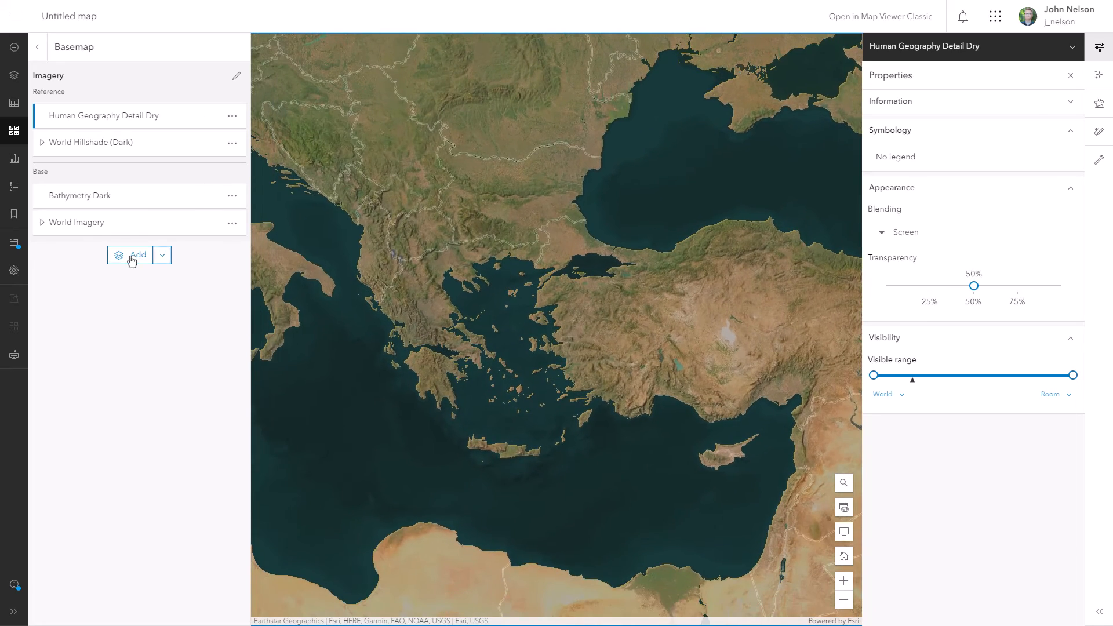
- Add Human Geography Dark Label from Living Atlas and reach its blending choices
click(137, 255)
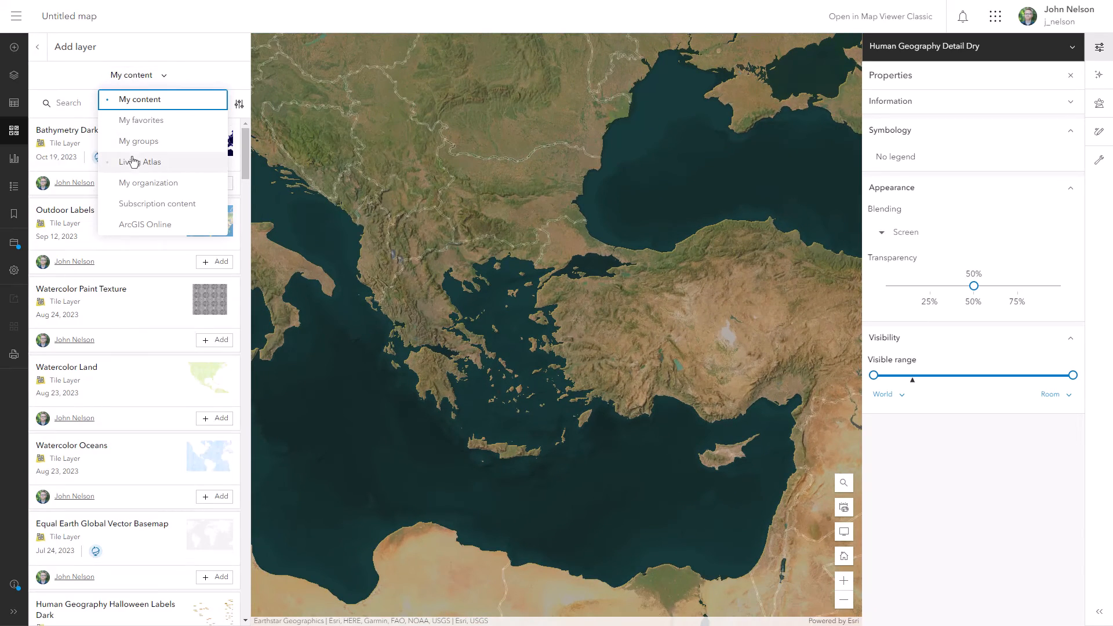
click(139, 161)
text(human geography dark label)
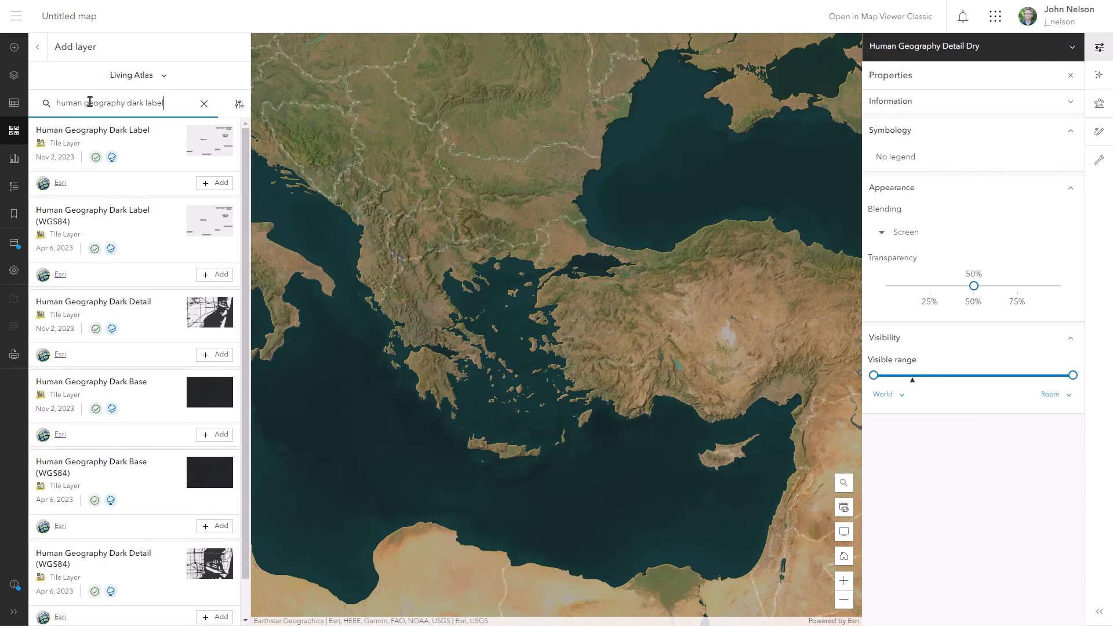
click(214, 182)
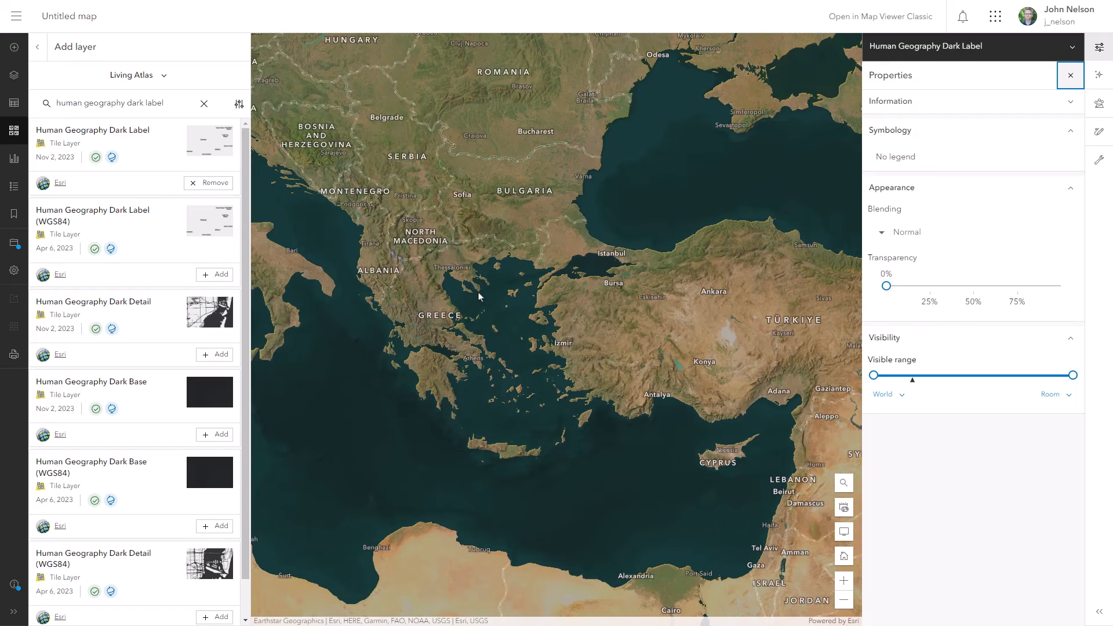
mouse_move(519, 199)
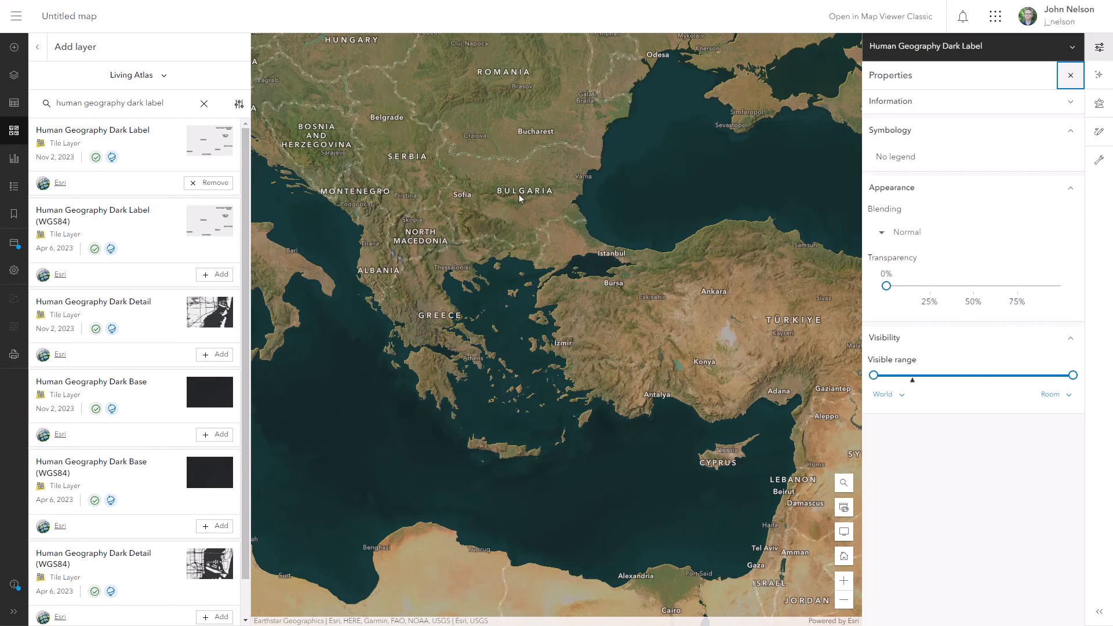
click(902, 231)
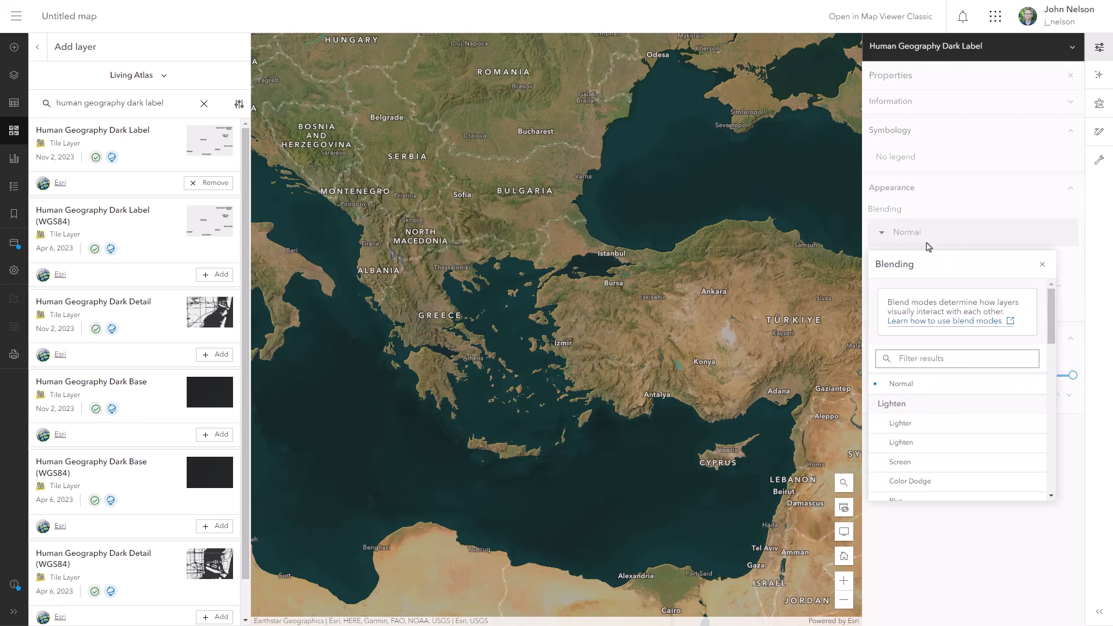